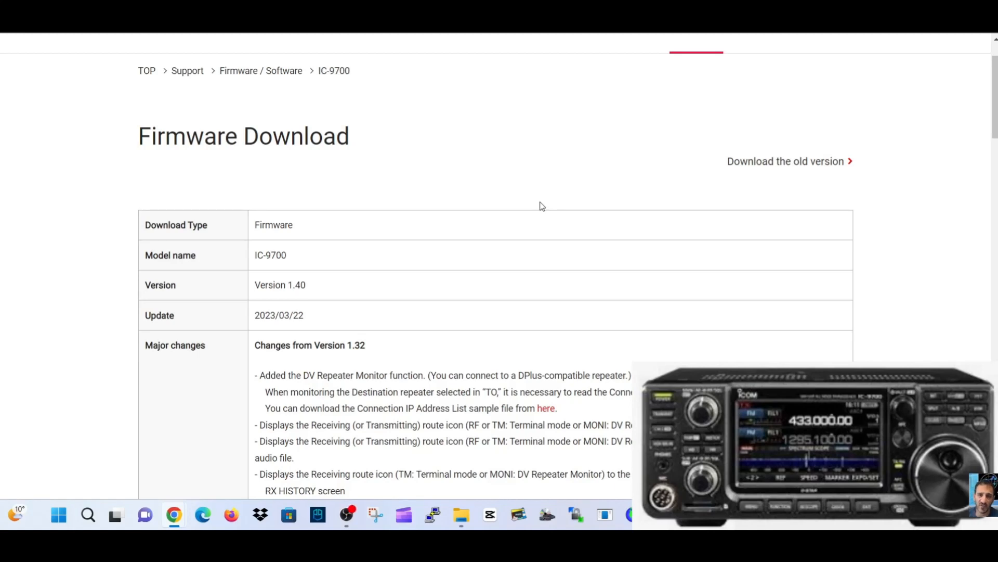
# - Scroll the IC-9700 Firmware Download page down to the Firmware Update Information link and download terms
pyautogui.scroll(3)
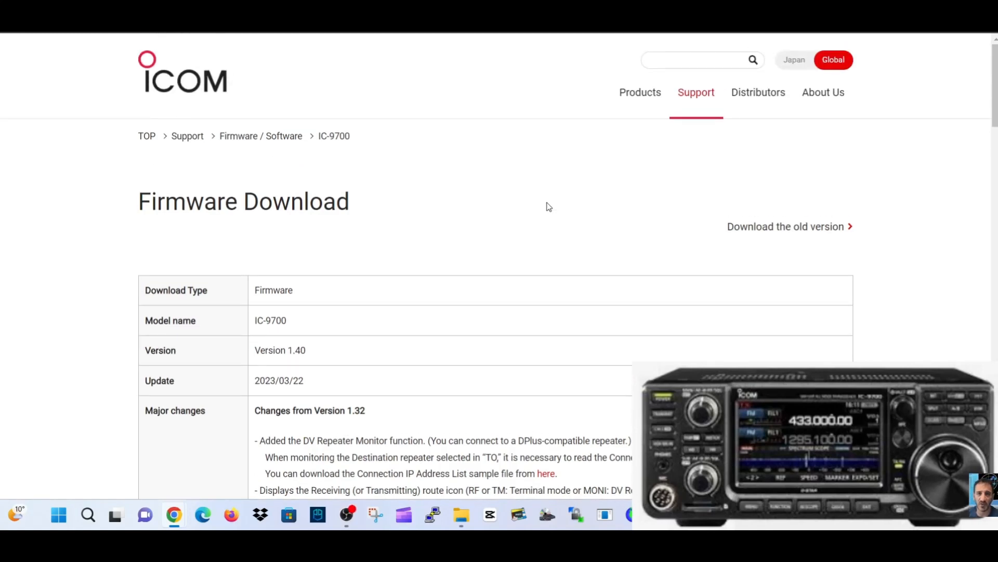
pyautogui.scroll(-3)
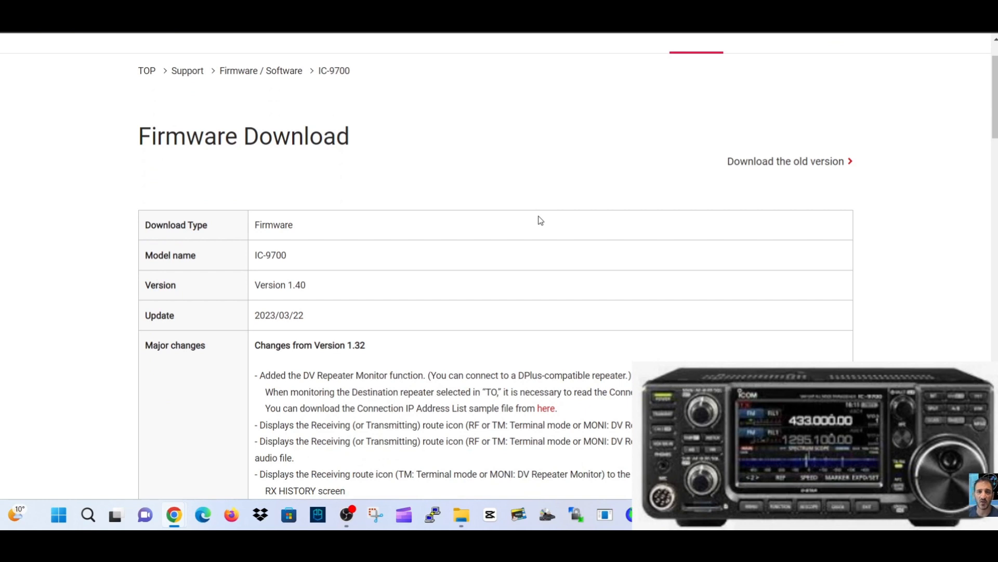
pyautogui.moveTo(495, 232)
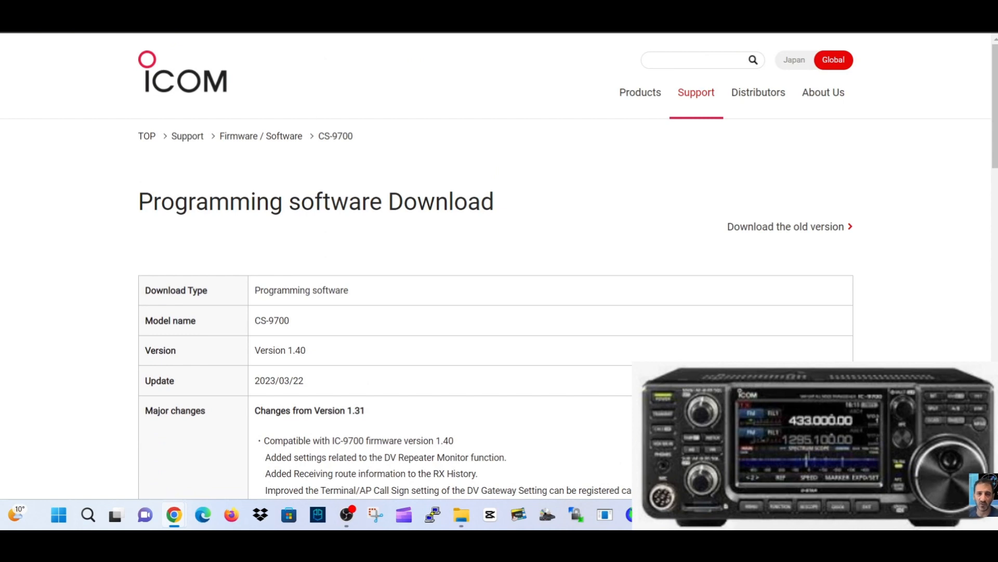
pyautogui.scroll(-3)
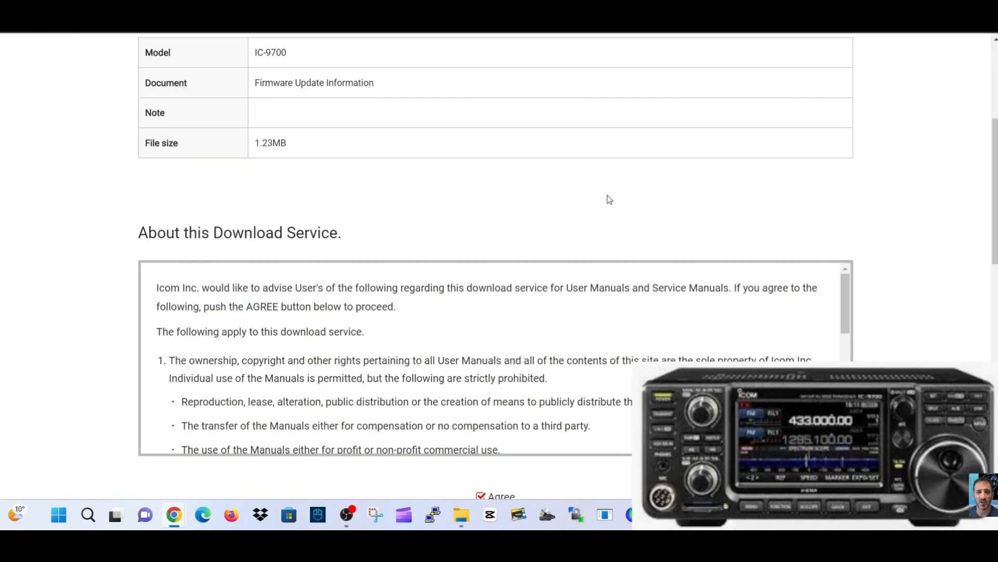
pyautogui.scroll(-3)
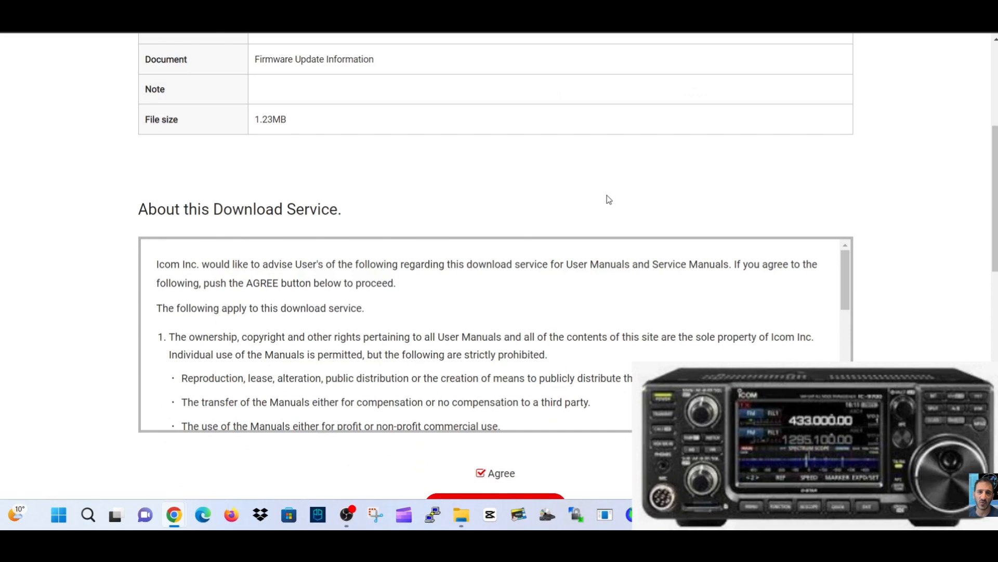
pyautogui.scroll(3)
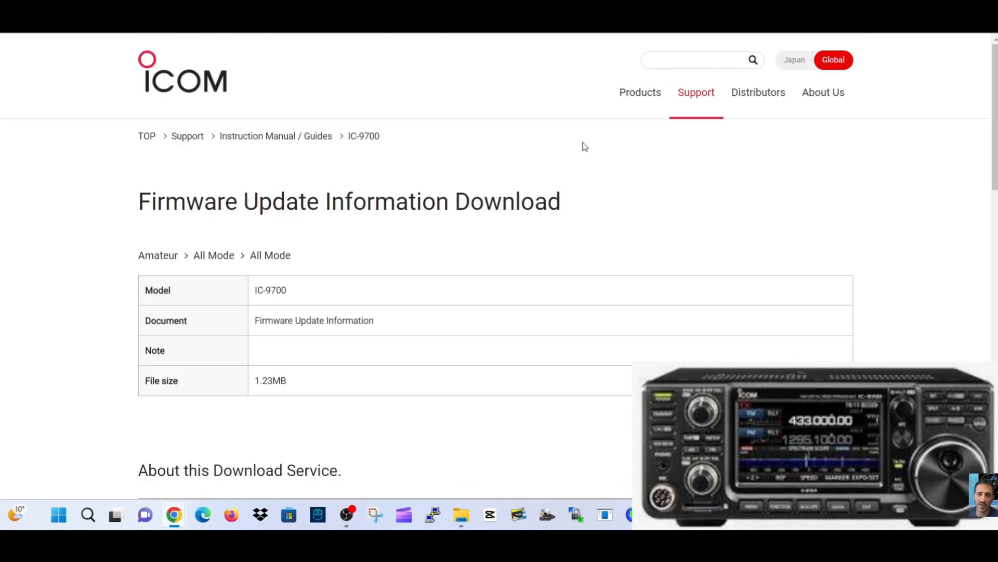
pyautogui.scroll(-3)
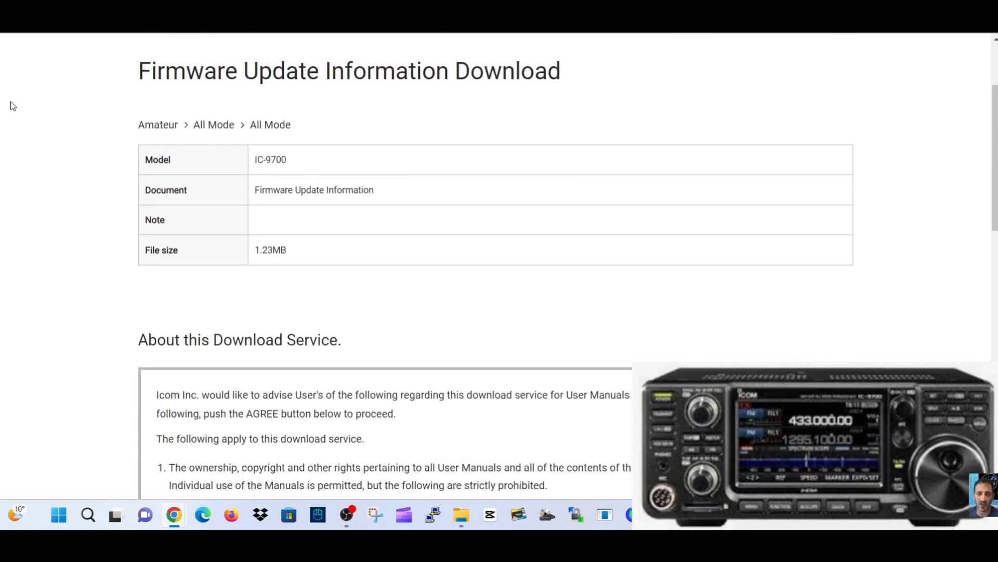
pyautogui.moveTo(420, 33)
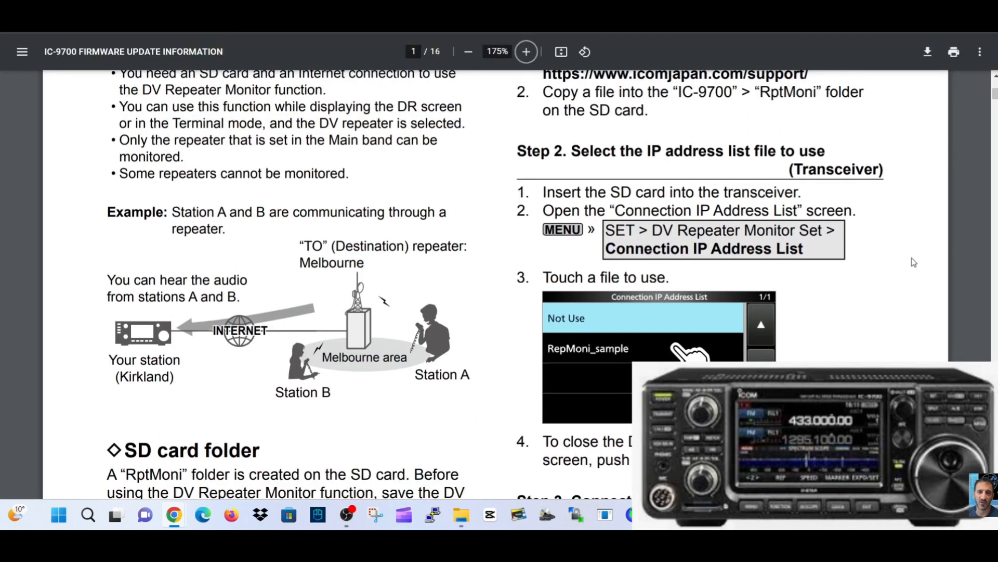
# - Scroll down the IC-9700 firmware PDF through the DV Repeater Monitor steps
pyautogui.scroll(-3)
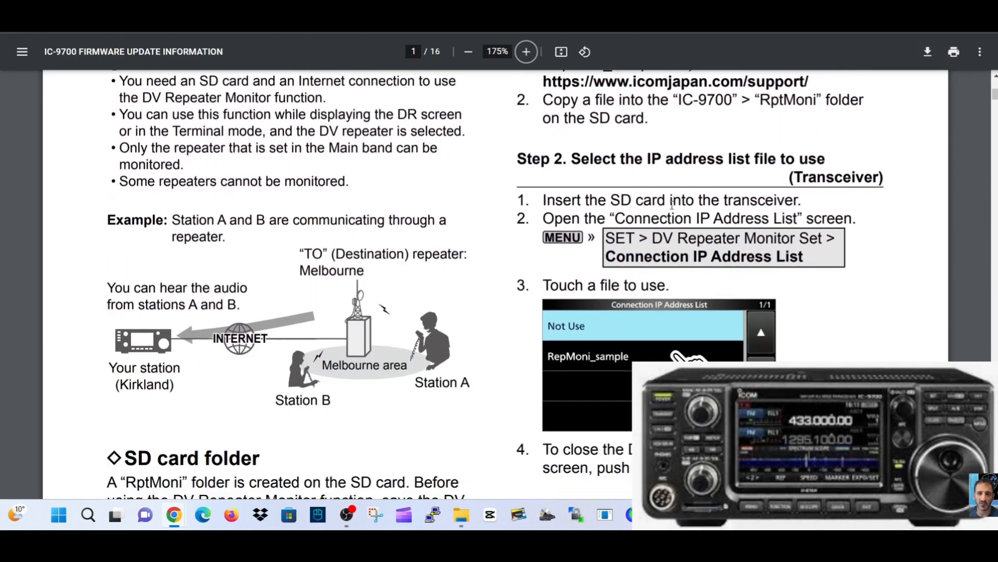
pyautogui.scroll(-3)
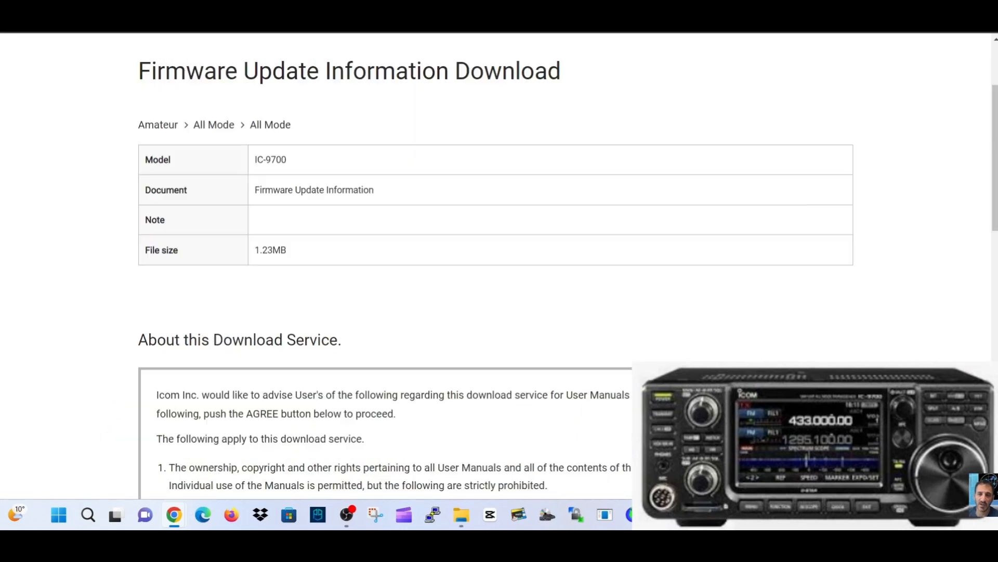
# - Scroll the Firmware Download page around the Major changes section with the Connection IP Address List sample link
pyautogui.scroll(-3)
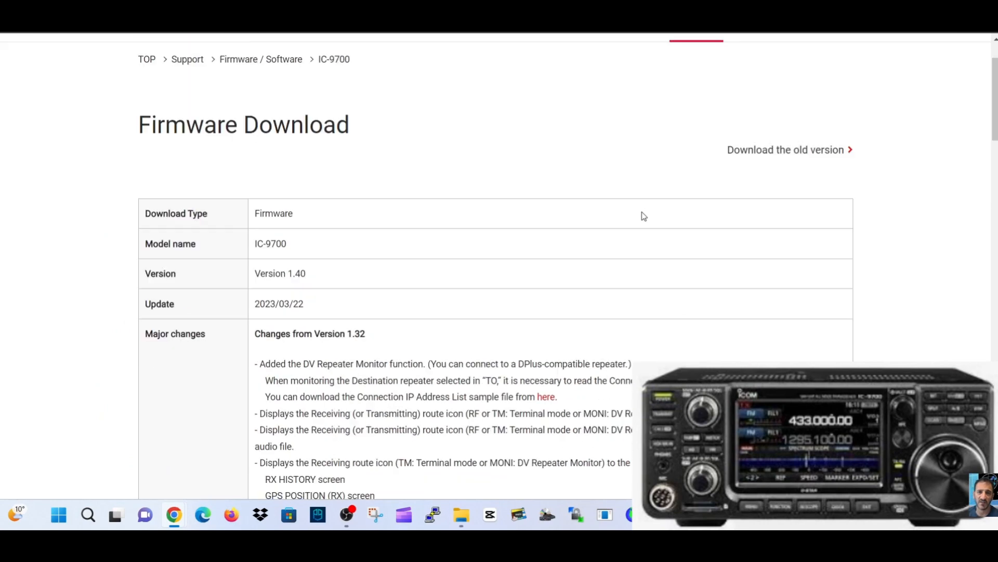
pyautogui.scroll(-3)
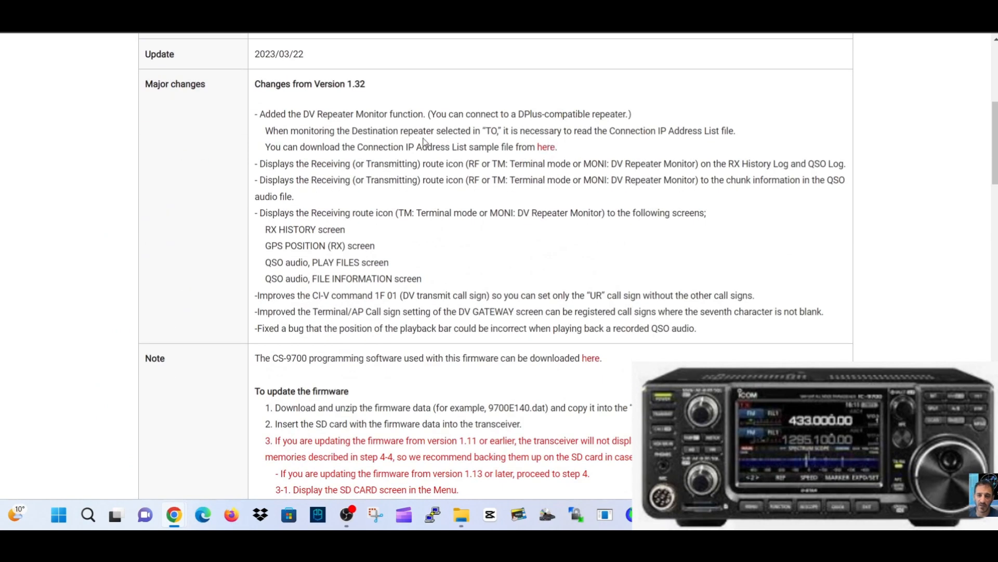
pyautogui.scroll(3)
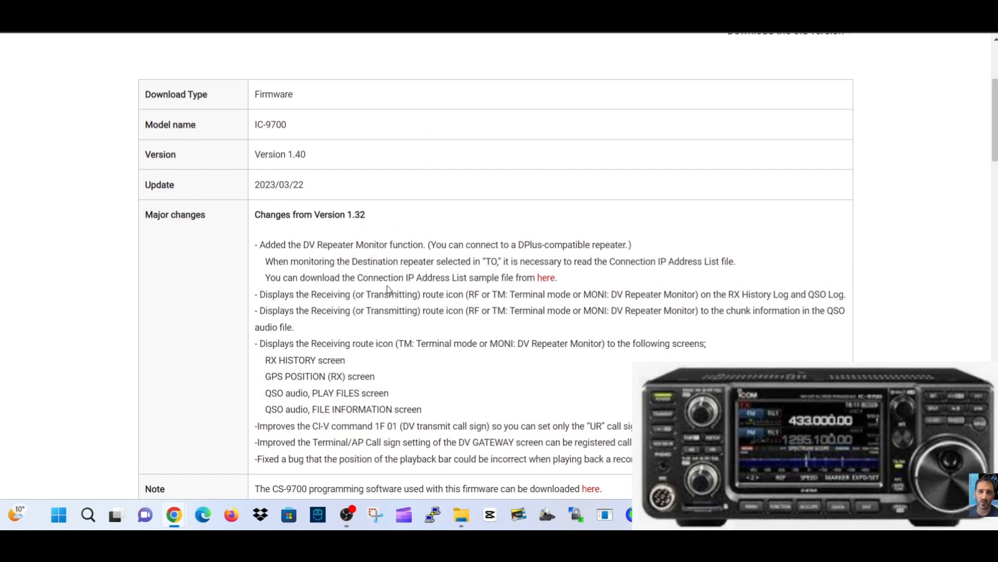
pyautogui.moveTo(505, 279)
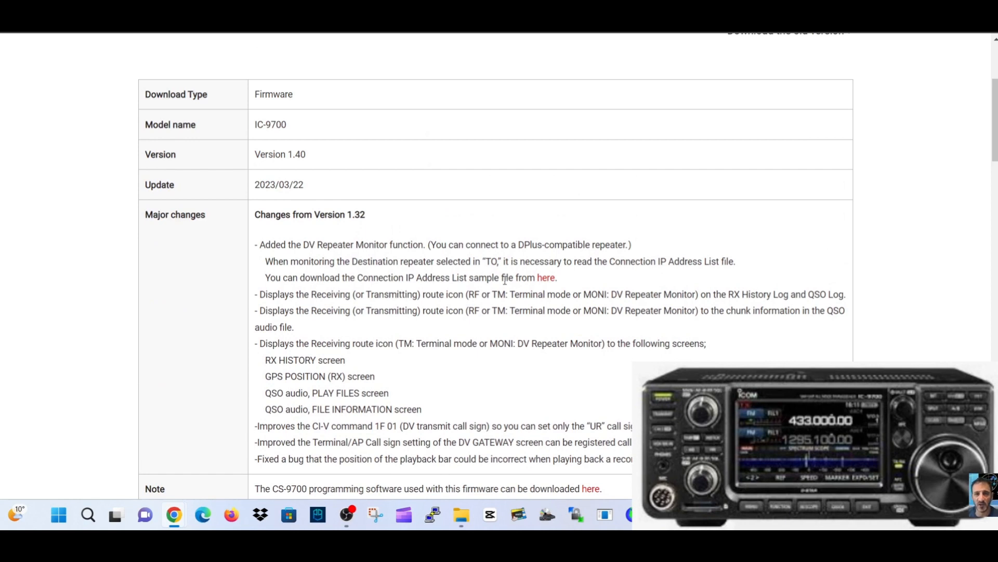
pyautogui.moveTo(546, 277)
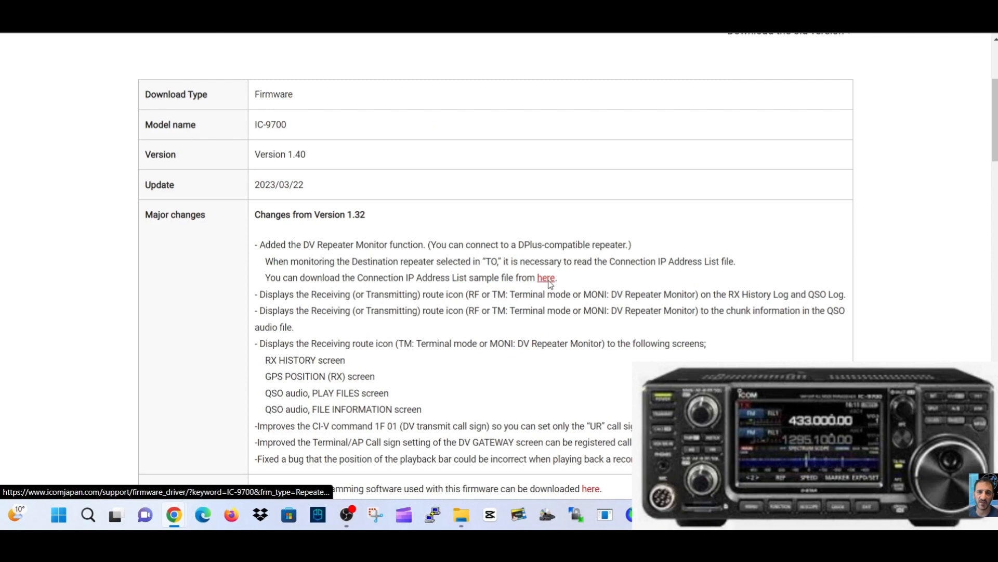
pyautogui.moveTo(546, 277)
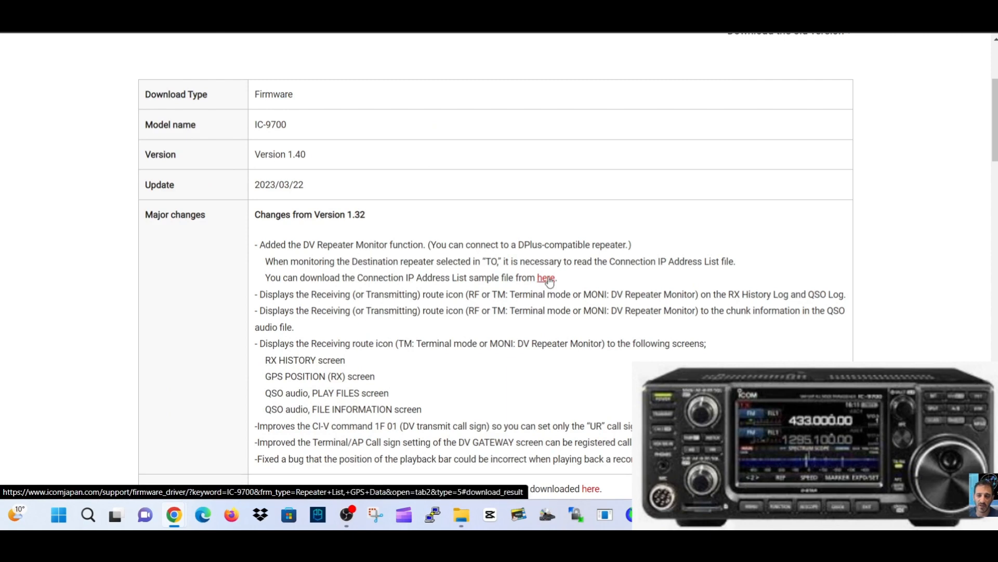
pyautogui.scroll(-3)
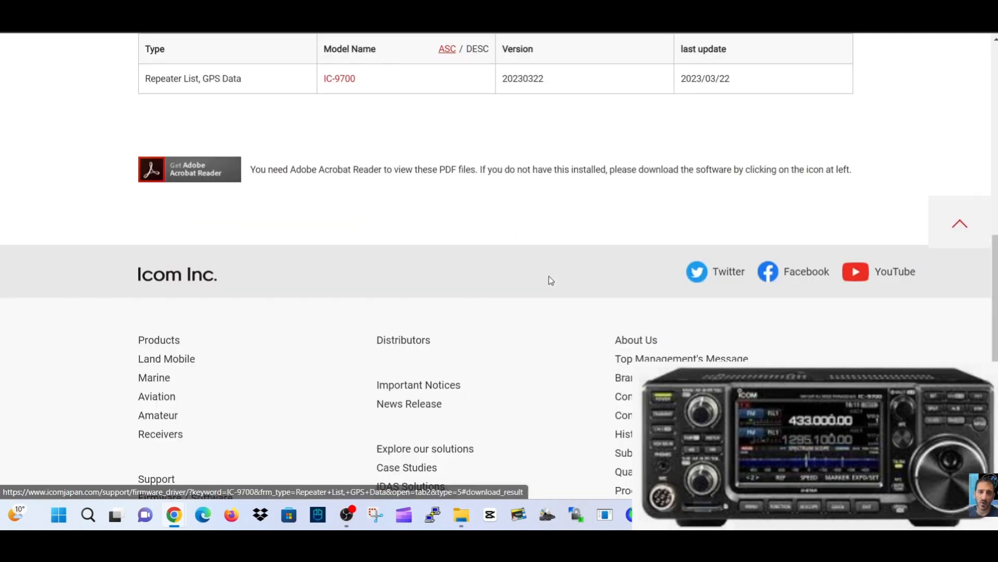
pyautogui.scroll(3)
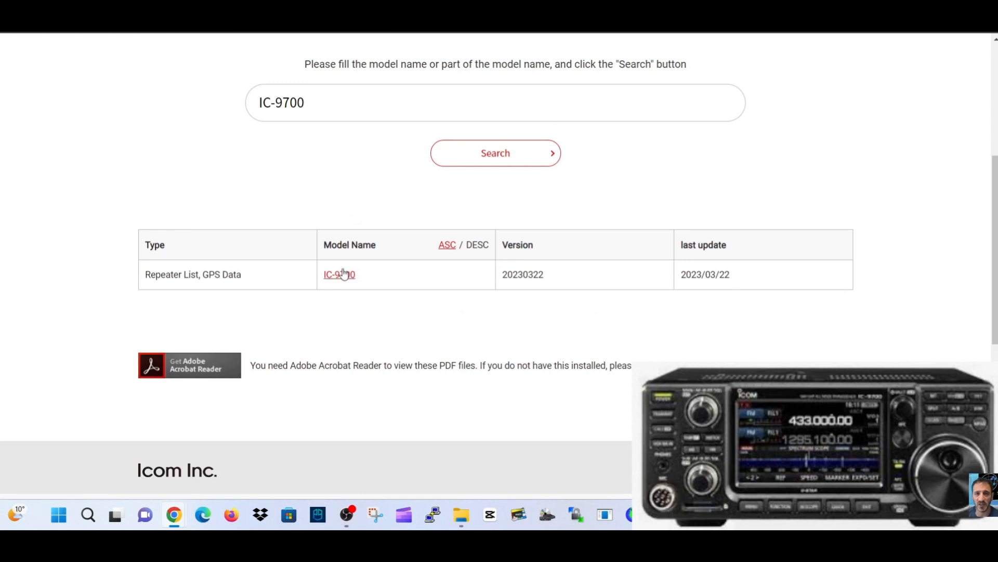
pyautogui.moveTo(201, 285)
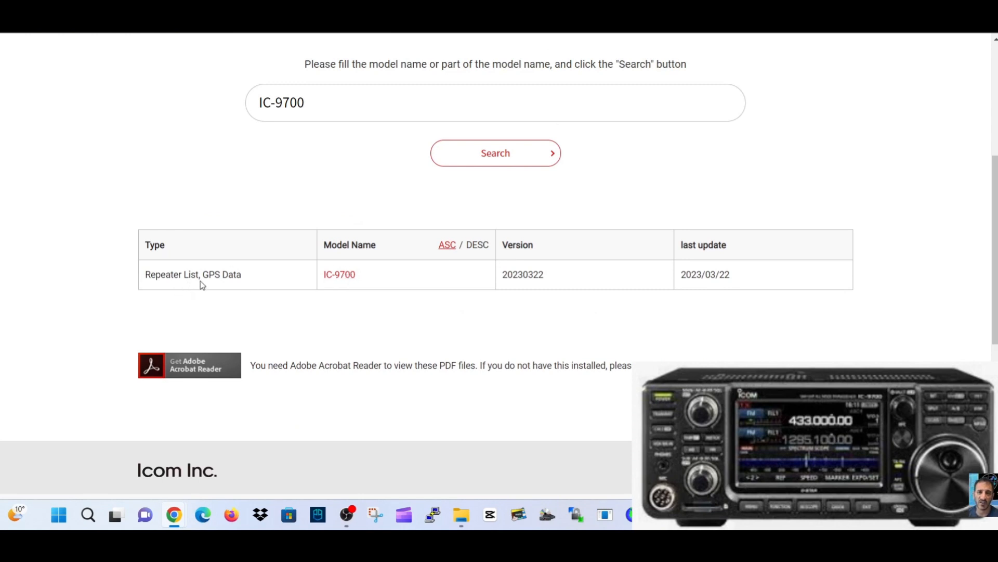
pyautogui.moveTo(339, 275)
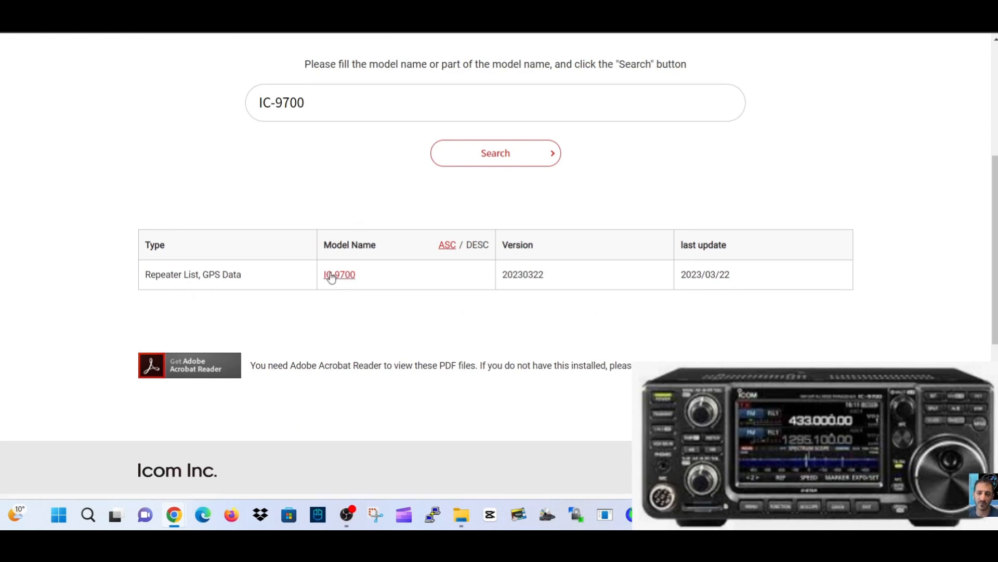
# - Go to the IC-9700 Repeater List, GPS Data download page and scroll its listing
pyautogui.click(339, 274)
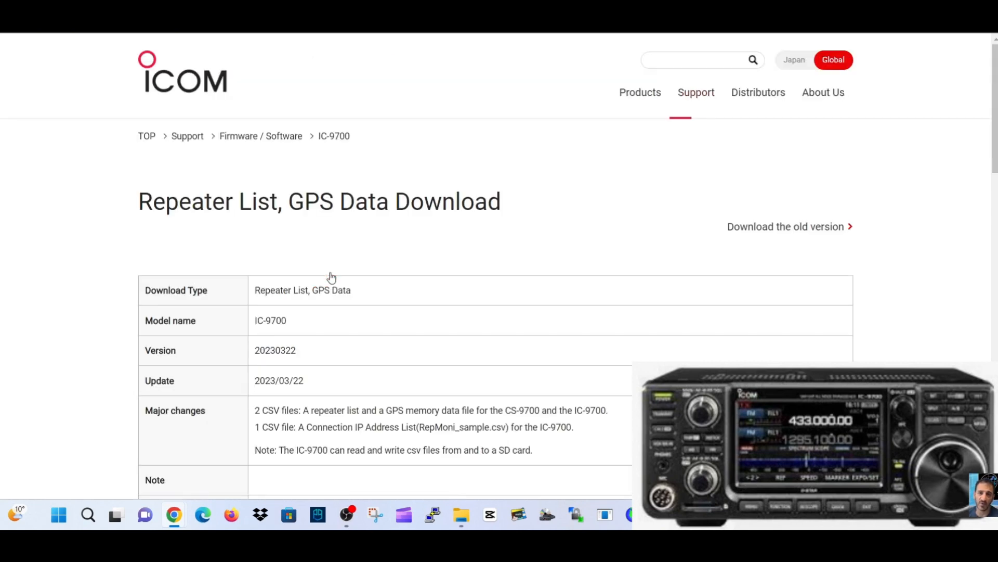
pyautogui.moveTo(604, 248)
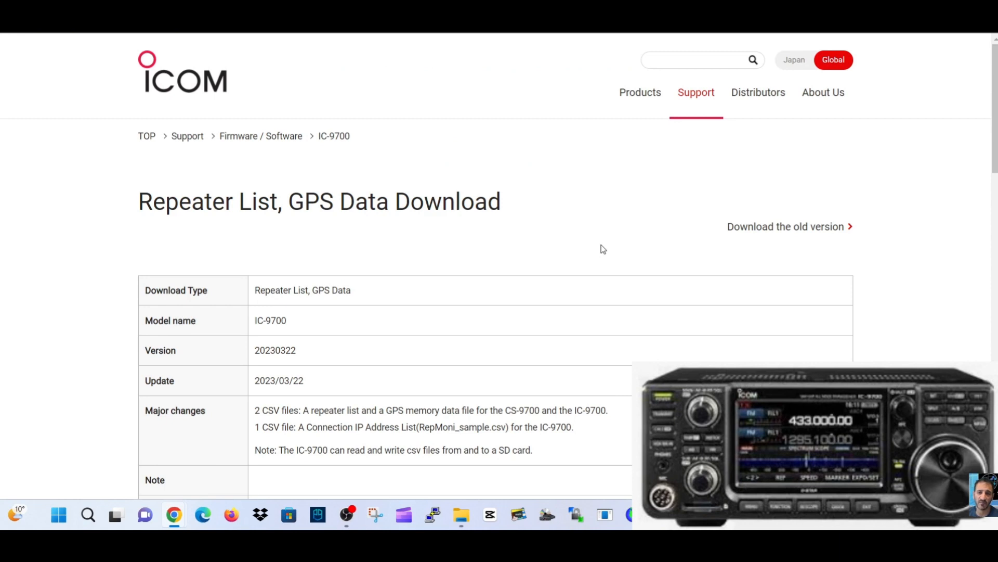
pyautogui.scroll(-3)
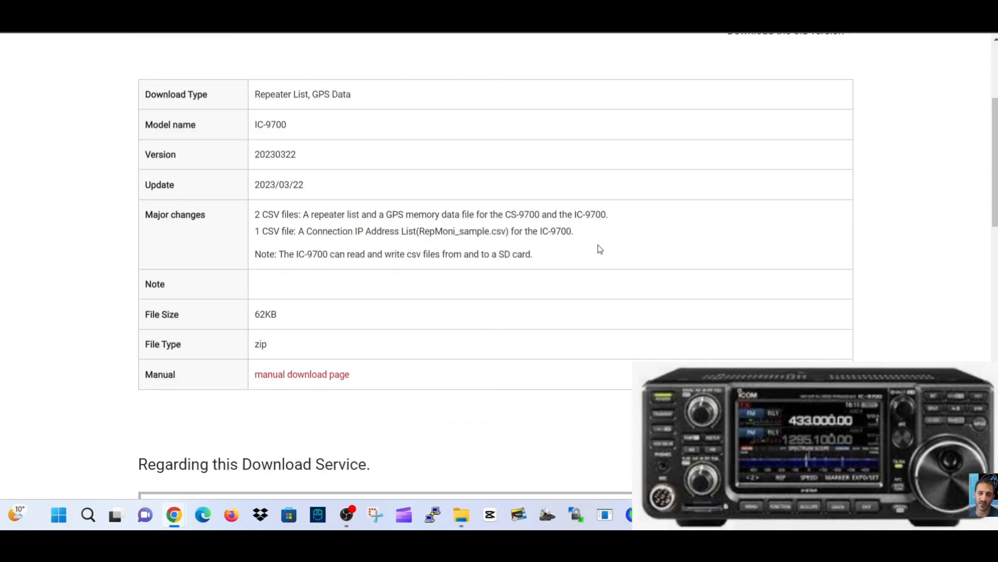
pyautogui.scroll(3)
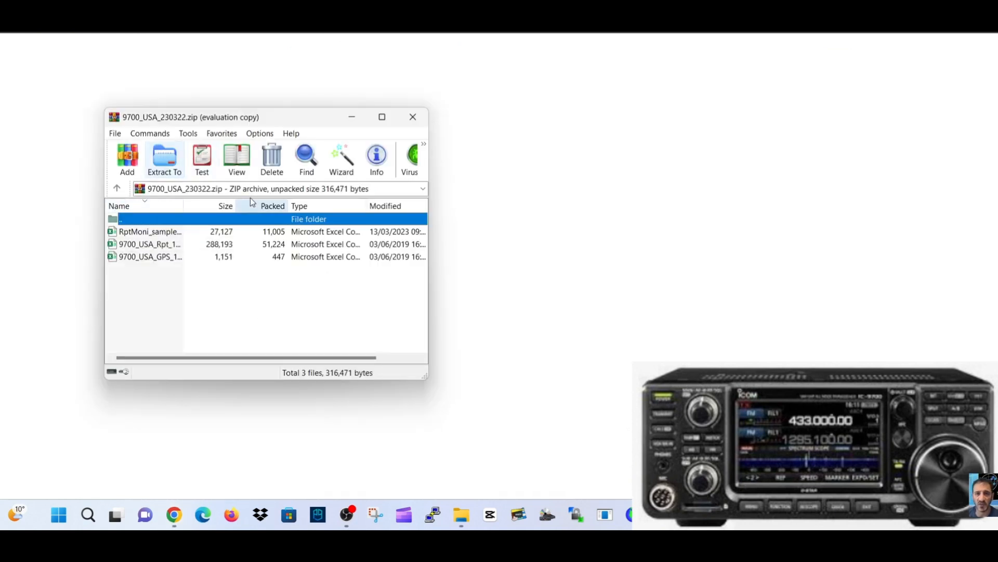
pyautogui.moveTo(355, 218)
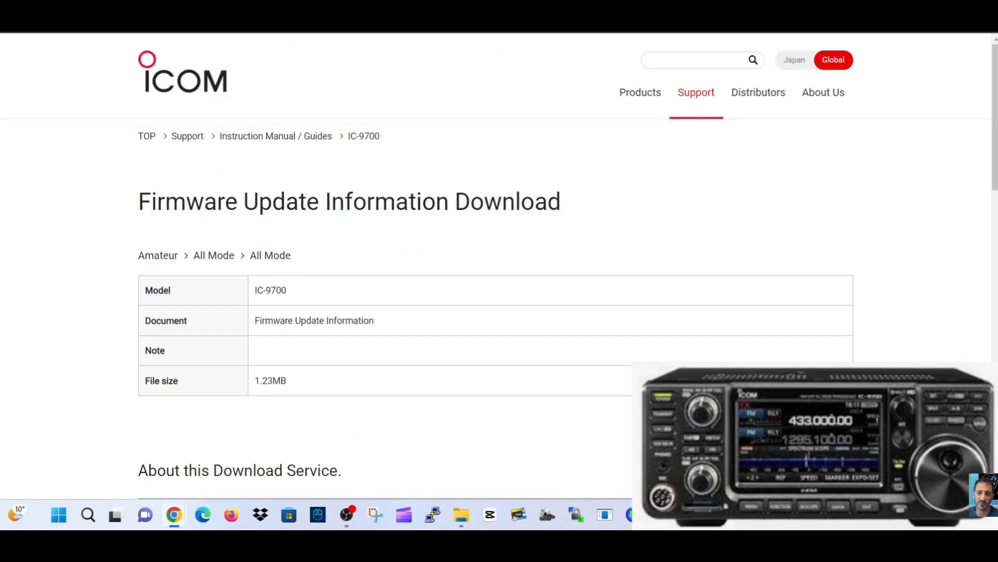
# - Reopen the Firmware Update Information PDF and scroll back up to the top of page 1
pyautogui.click(314, 320)
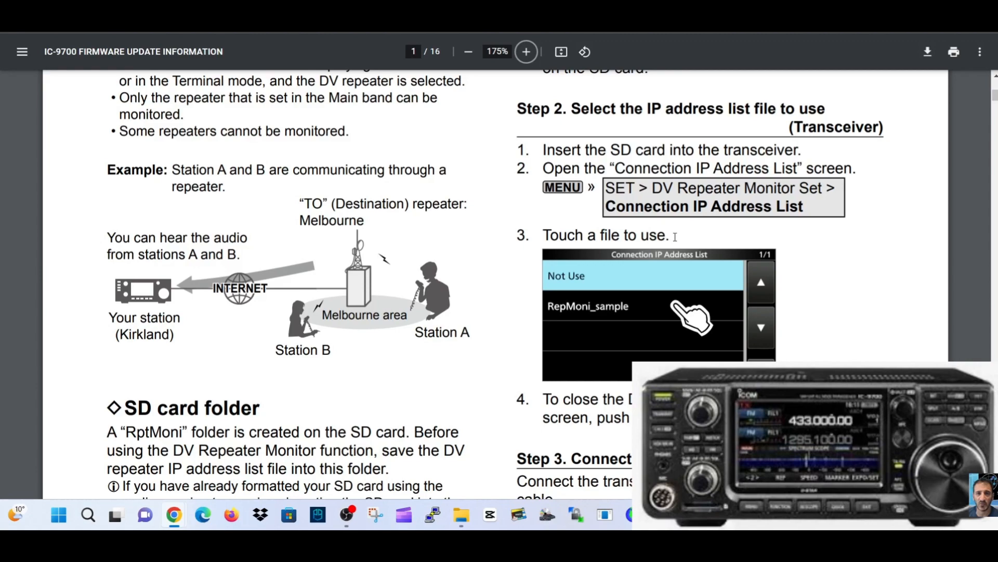
pyautogui.scroll(3)
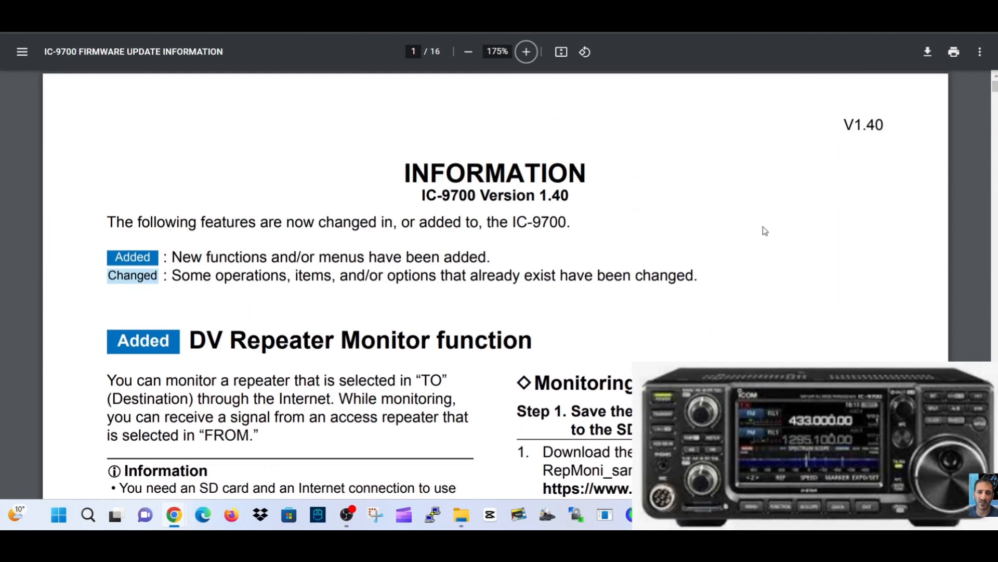
pyautogui.scroll(-3)
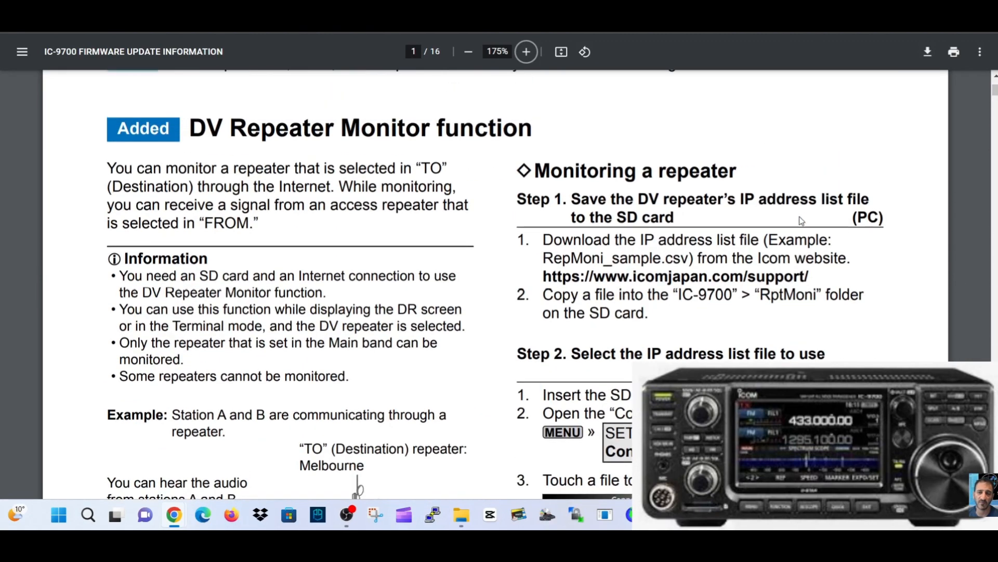
pyautogui.scroll(3)
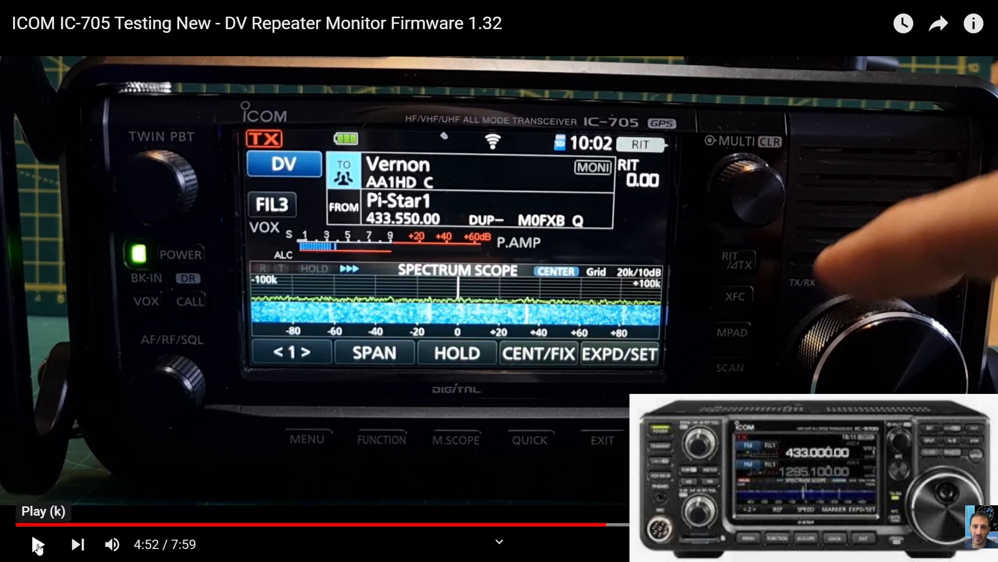
# - Play the IC-705 DV Repeater Monitor video from 4:52 to about 5:23, then pause it
pyautogui.click(38, 544)
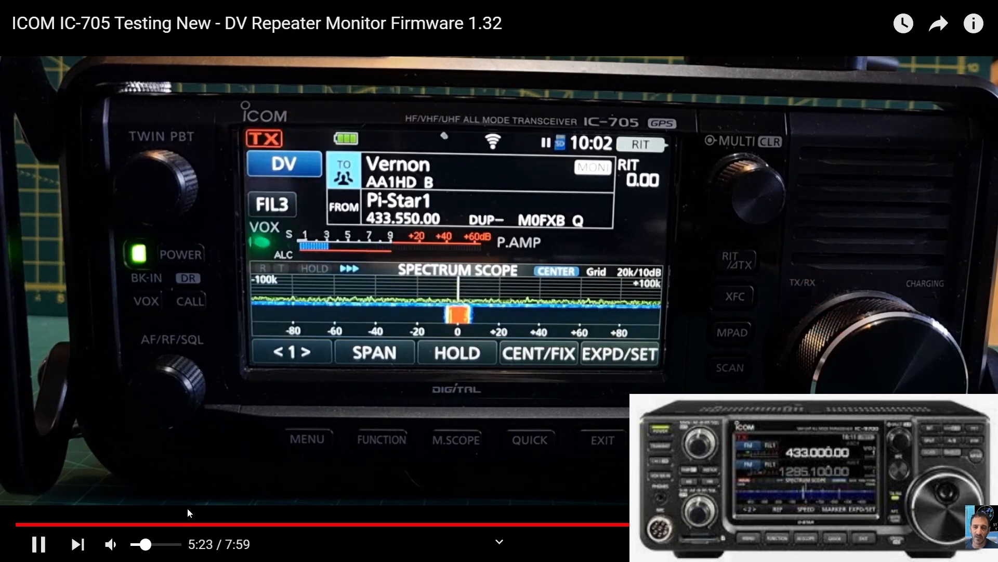
pyautogui.click(109, 544)
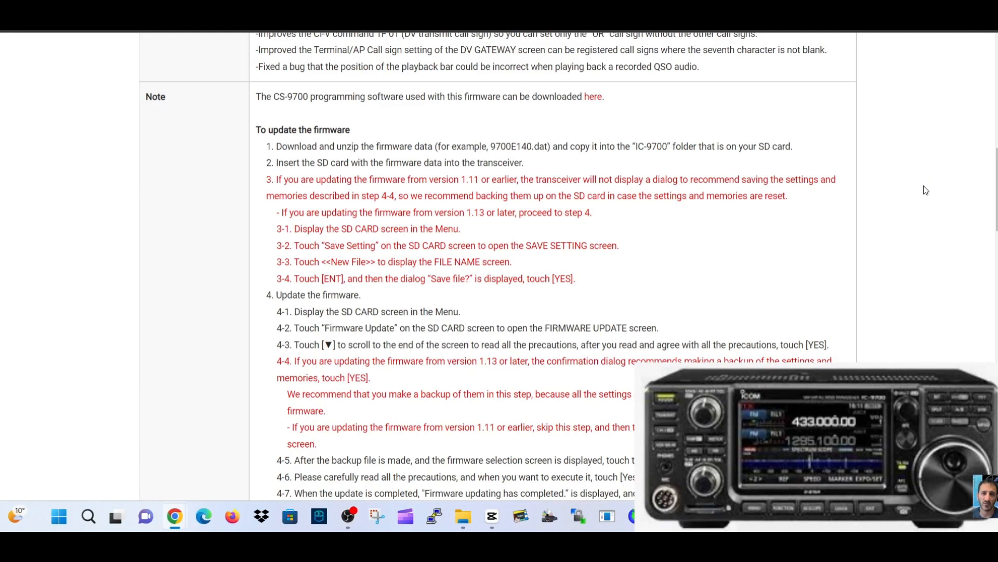
pyautogui.moveTo(902, 180)
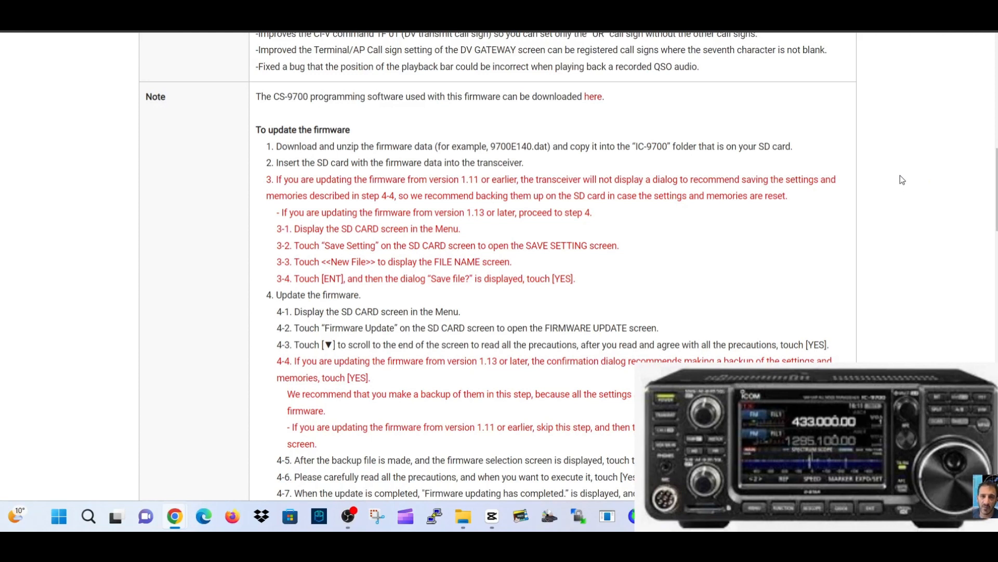
pyautogui.moveTo(923, 176)
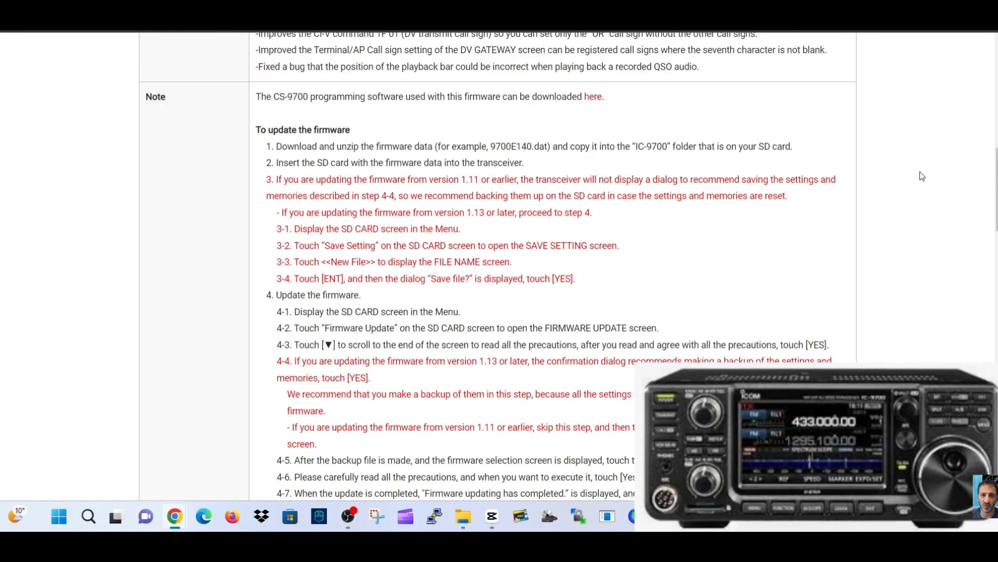
# - Scroll the firmware 1.40 page through the 'To update the firmware' steps to the Version Information and File Size rows
pyautogui.scroll(-3)
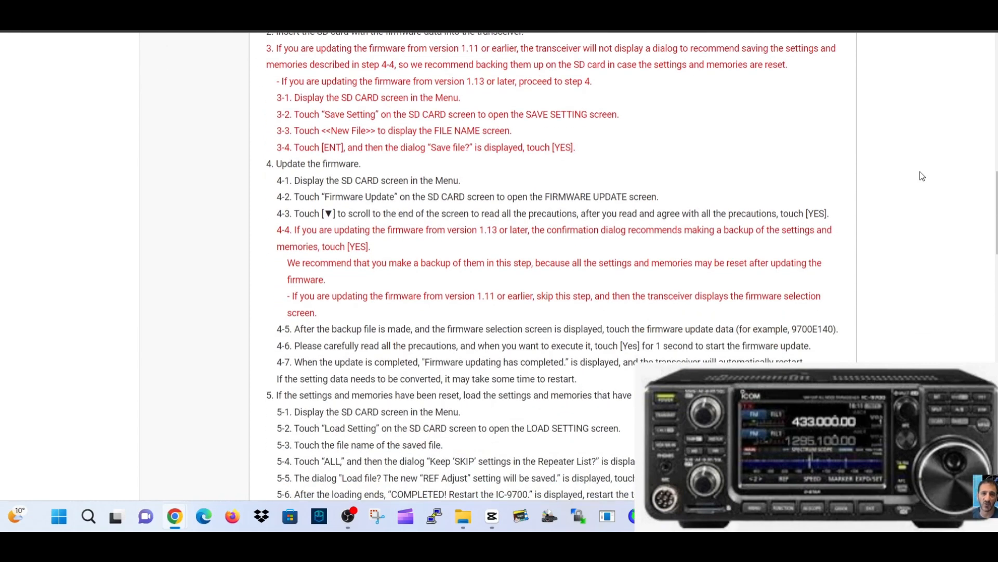
pyautogui.moveTo(544, 170)
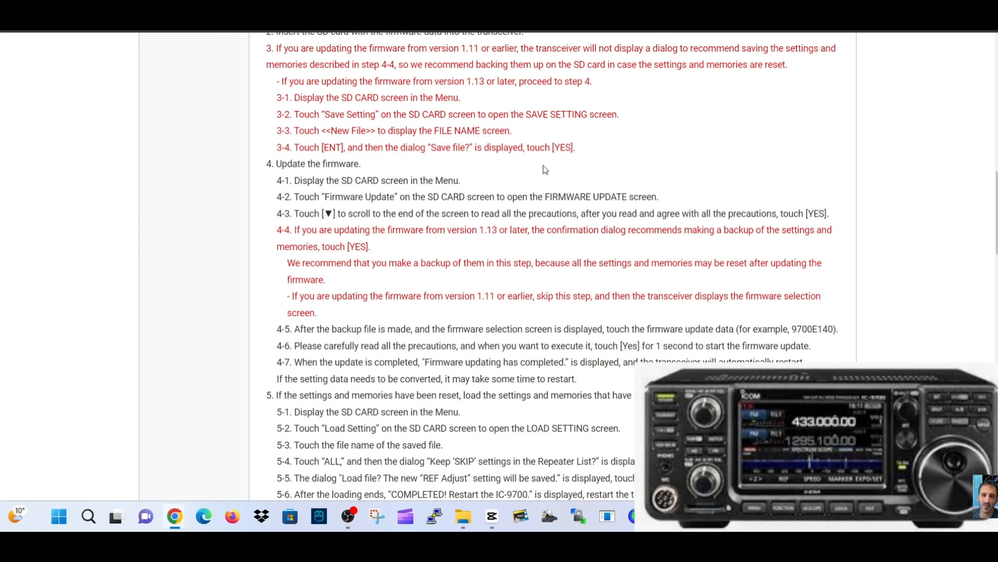
pyautogui.moveTo(925, 147)
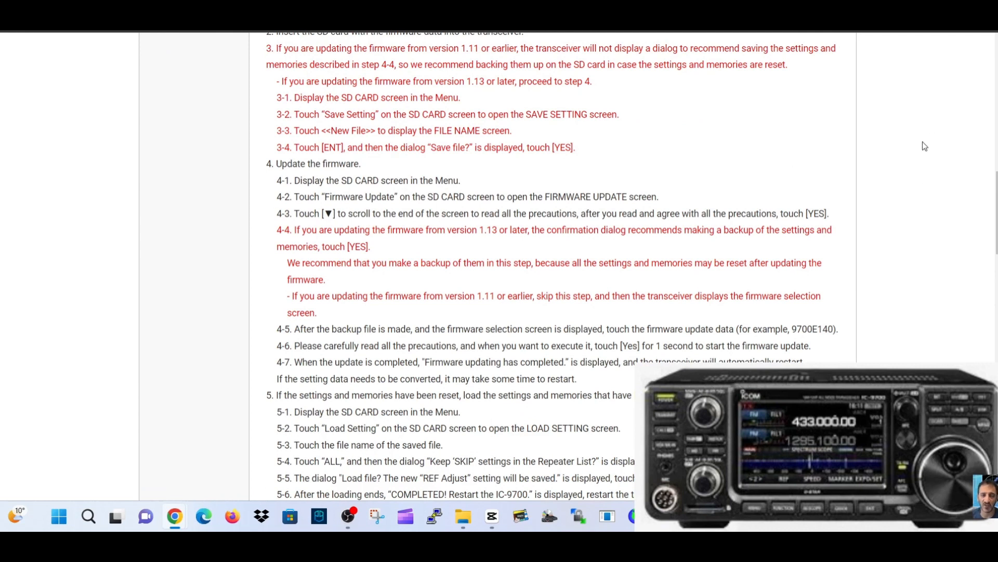
pyautogui.moveTo(922, 151)
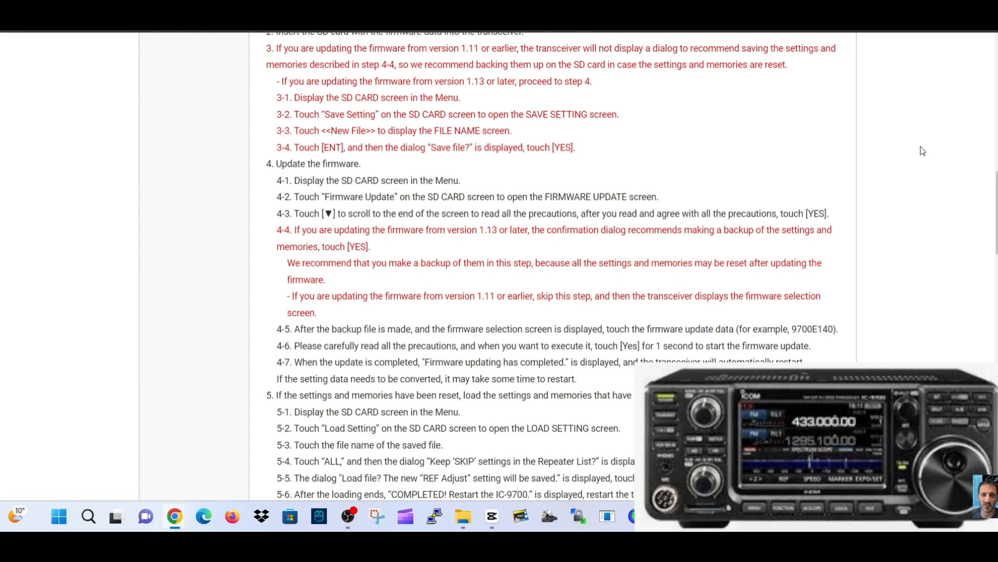
pyautogui.moveTo(909, 150)
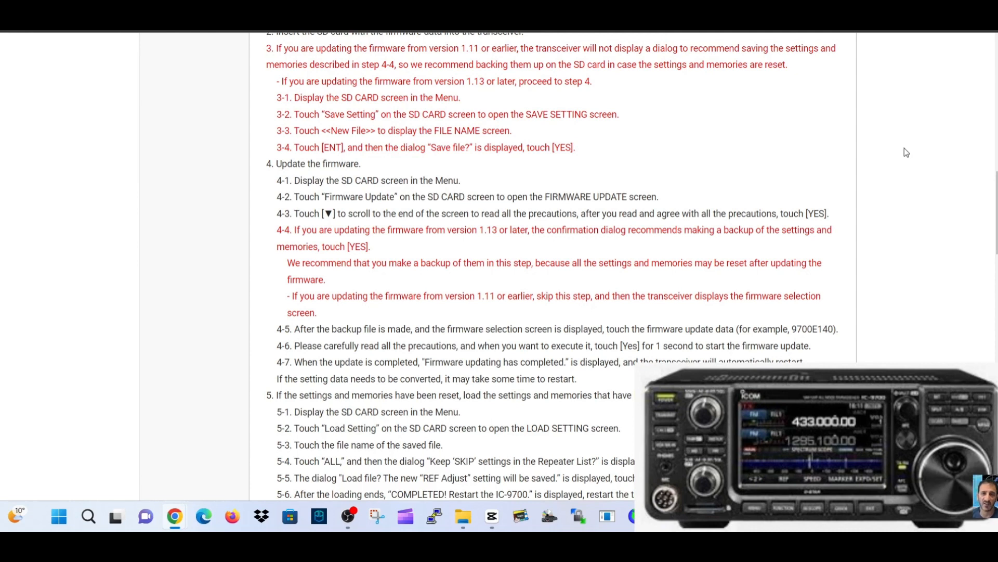
pyautogui.scroll(-3)
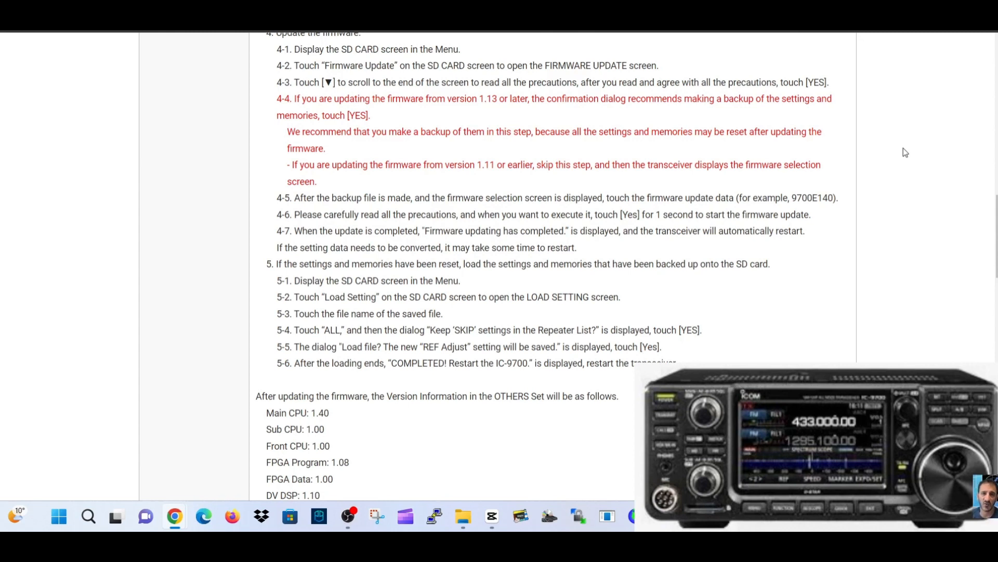
pyautogui.scroll(-3)
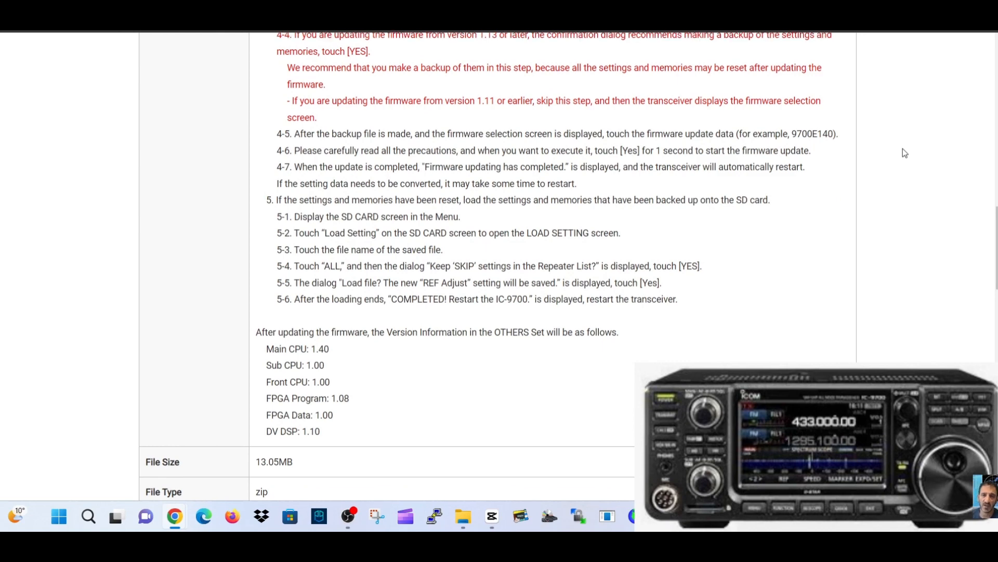
pyautogui.scroll(3)
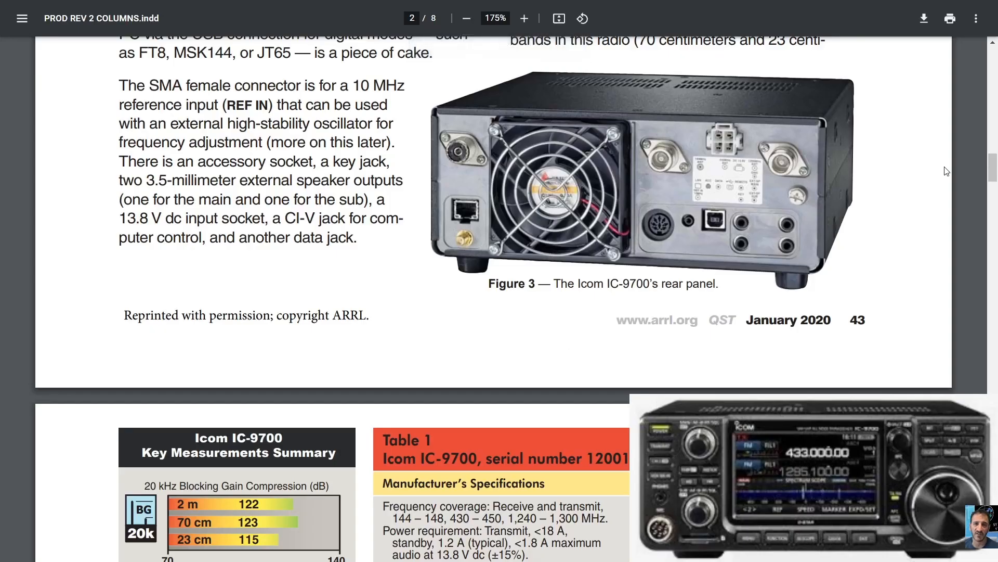
pyautogui.moveTo(718, 132)
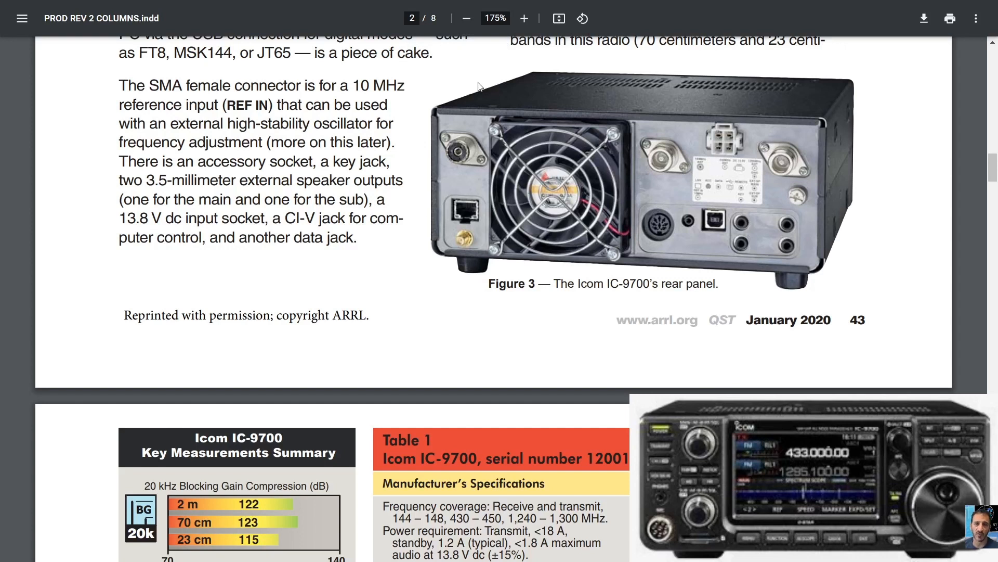
pyautogui.moveTo(474, 80)
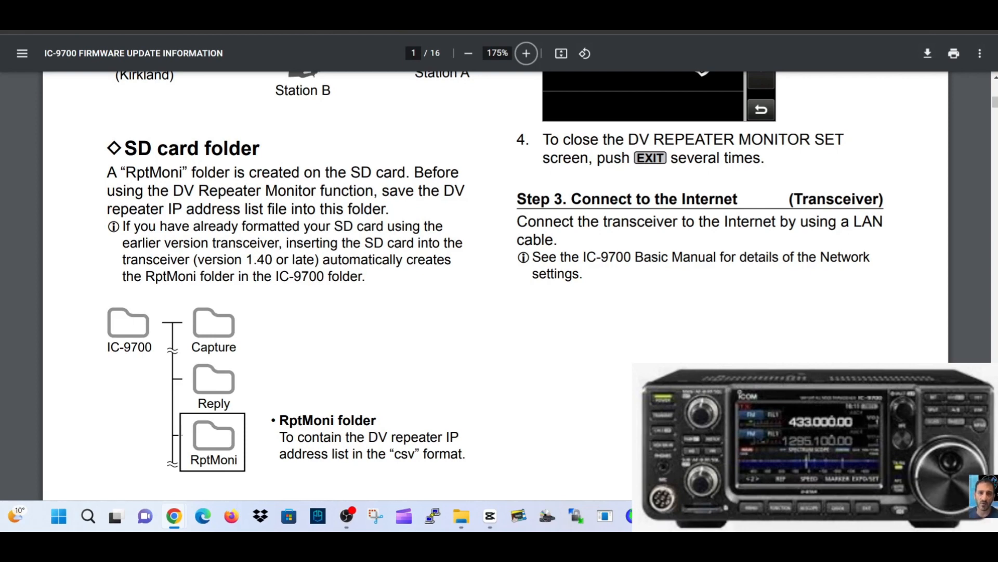
# - Scroll the firmware PDF from the SD card folder section through Step 2 onto page 2
pyautogui.scroll(-3)
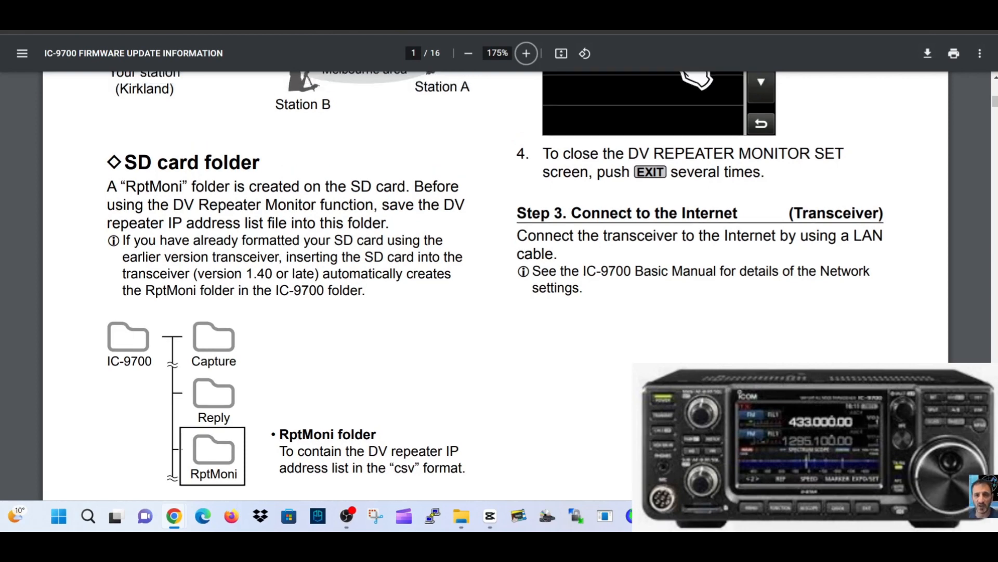
pyautogui.scroll(3)
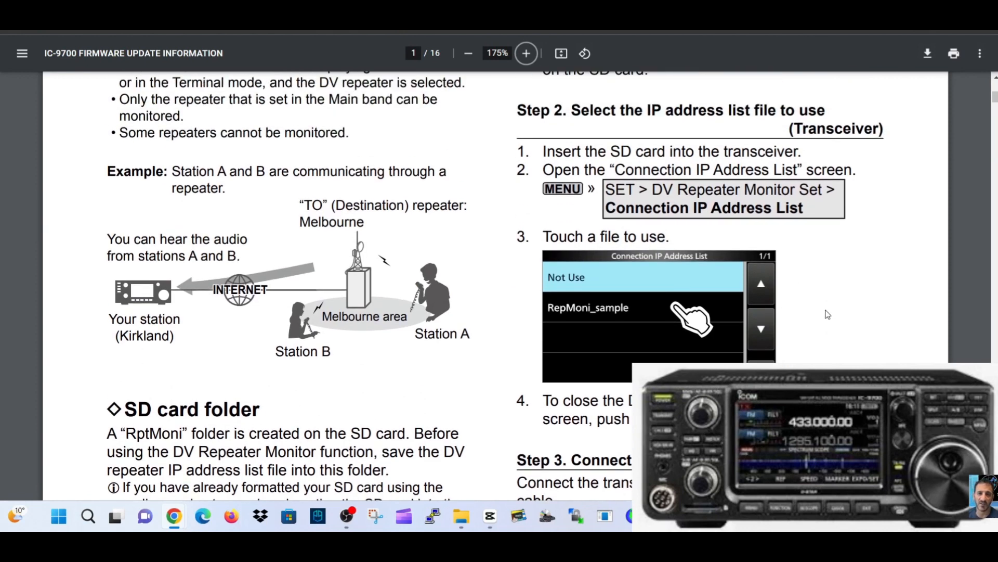
pyautogui.moveTo(684, 265)
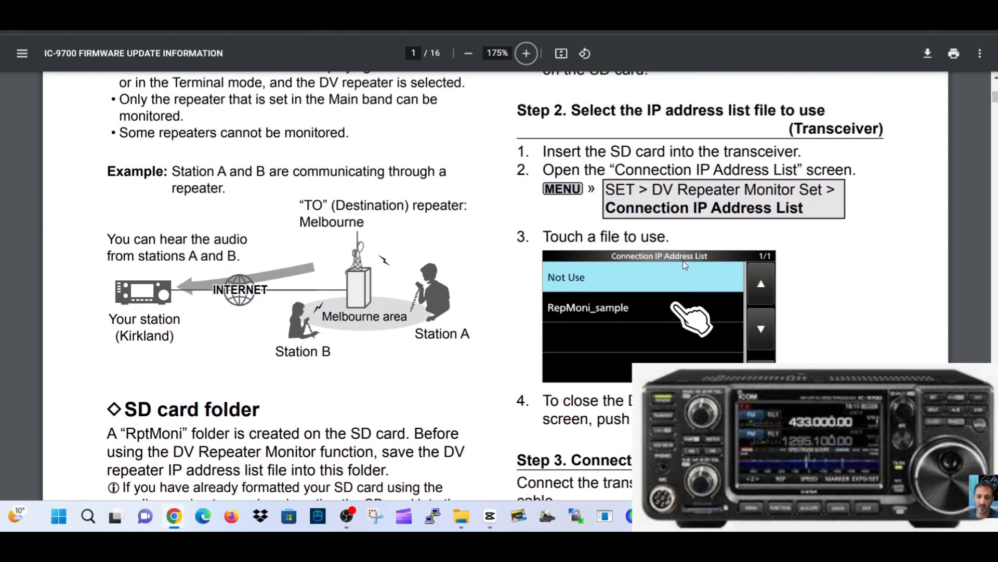
pyautogui.moveTo(573, 310)
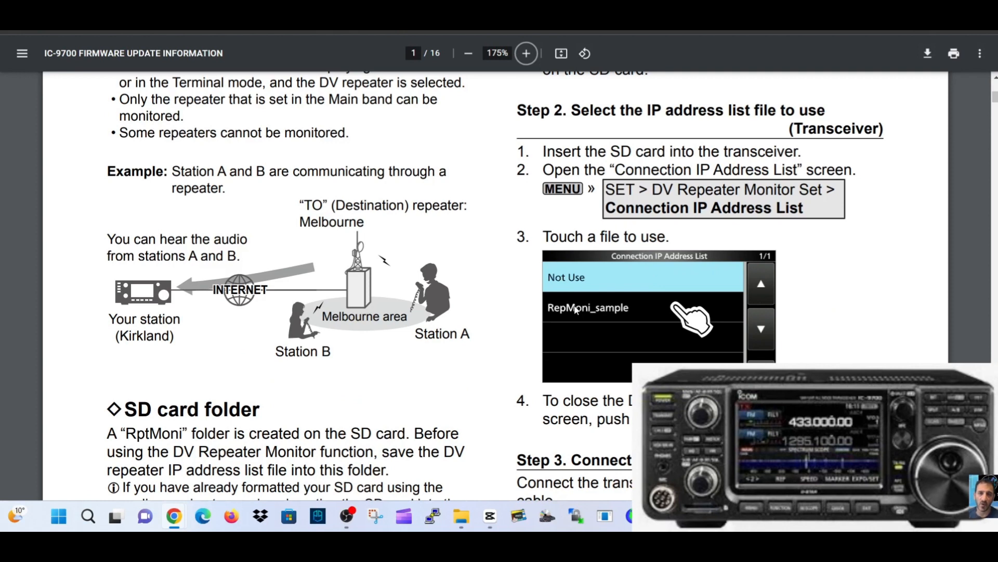
pyautogui.moveTo(606, 317)
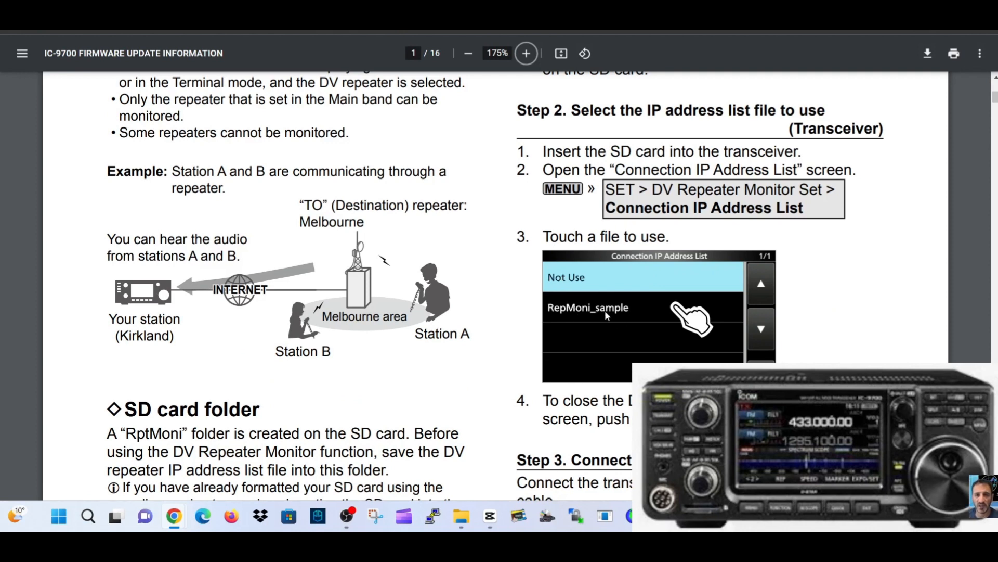
pyautogui.moveTo(872, 291)
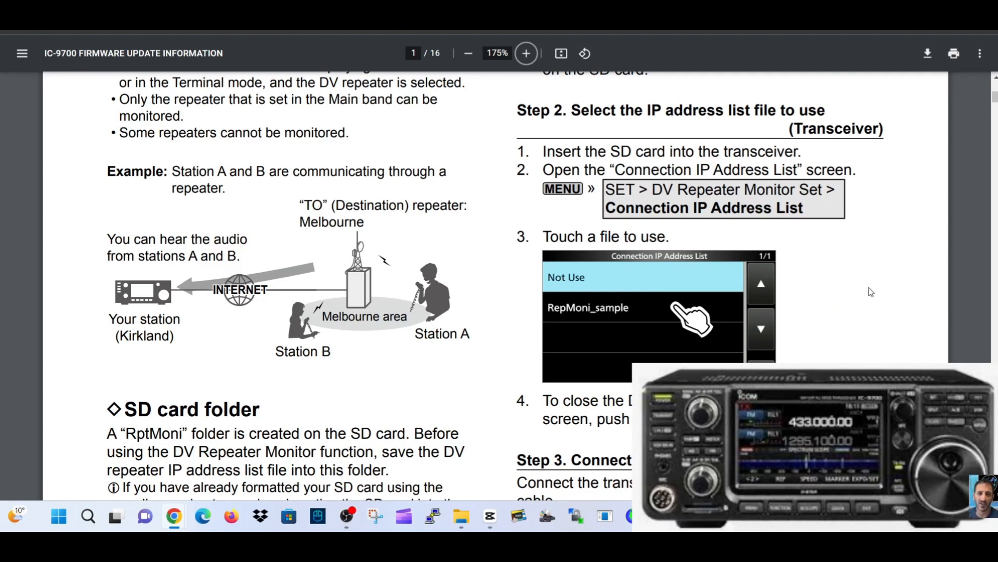
pyautogui.scroll(-3)
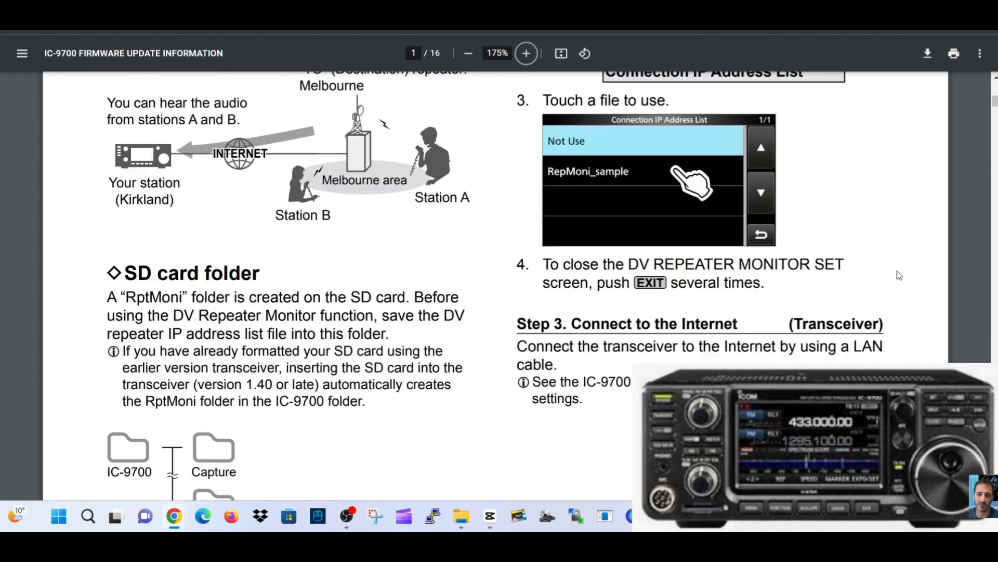
pyautogui.scroll(-3)
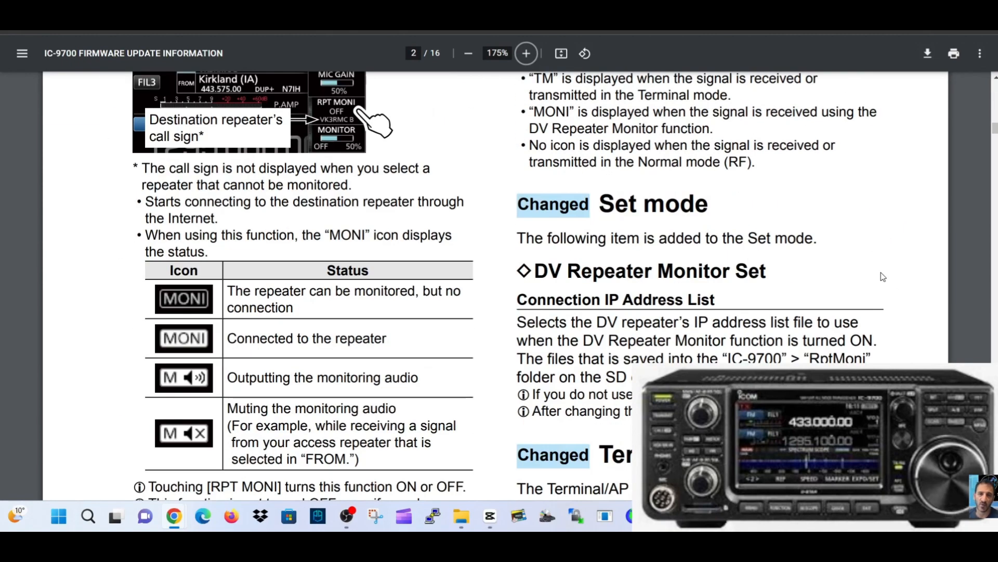
# - Scroll up slightly so the Terminal mode TIP box and Step 5 are visible on page 2
pyautogui.scroll(3)
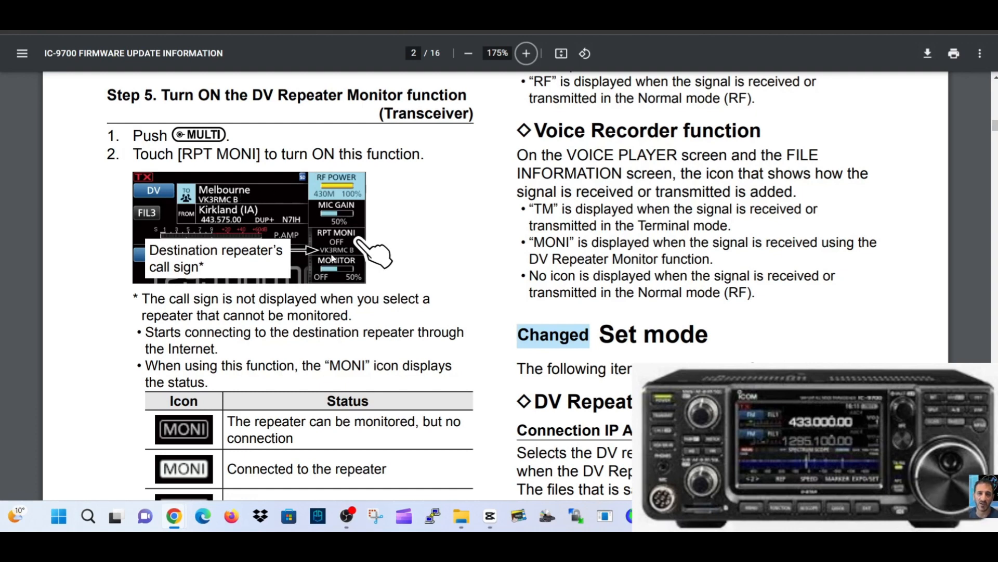
pyautogui.moveTo(436, 203)
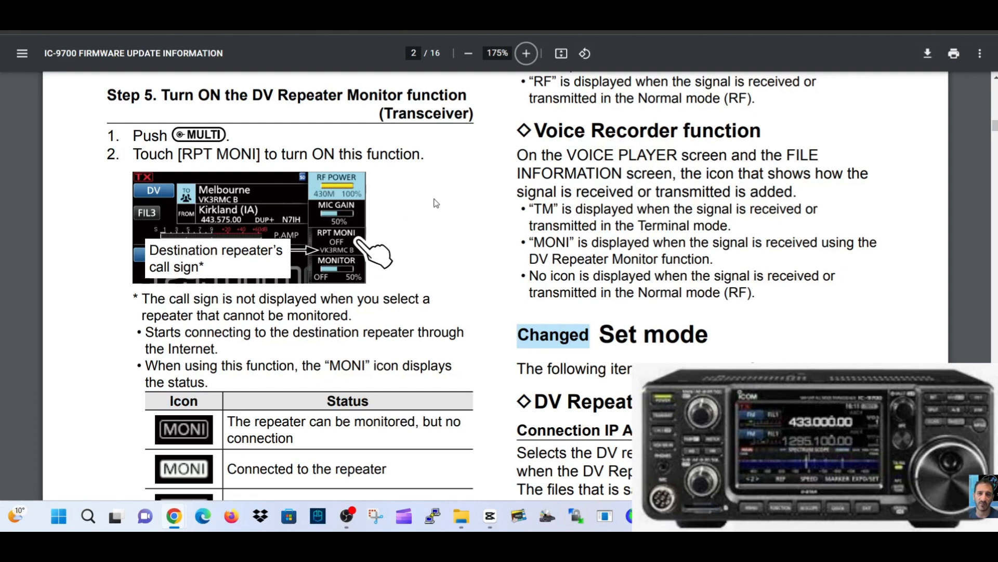
pyautogui.moveTo(348, 274)
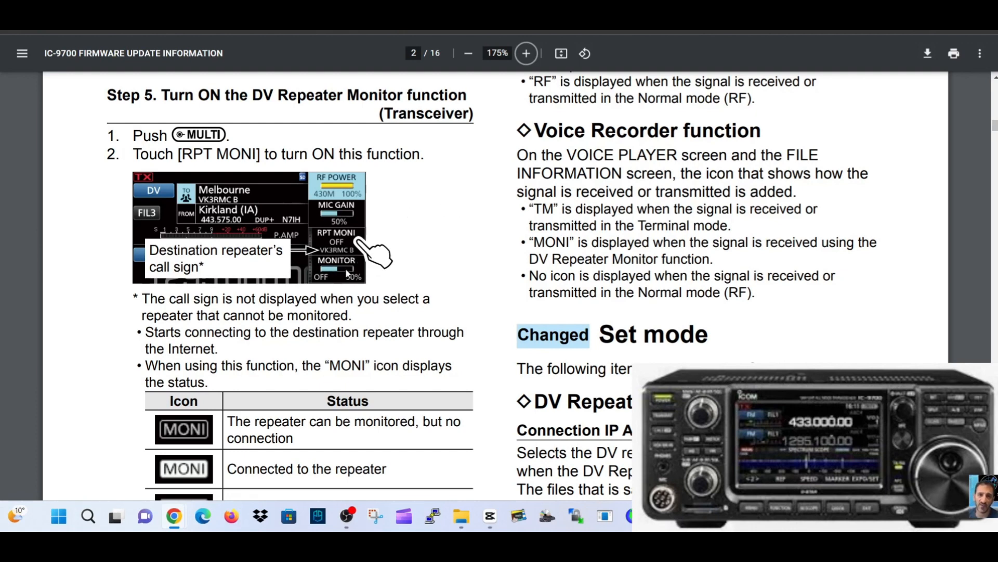
pyautogui.moveTo(283, 213)
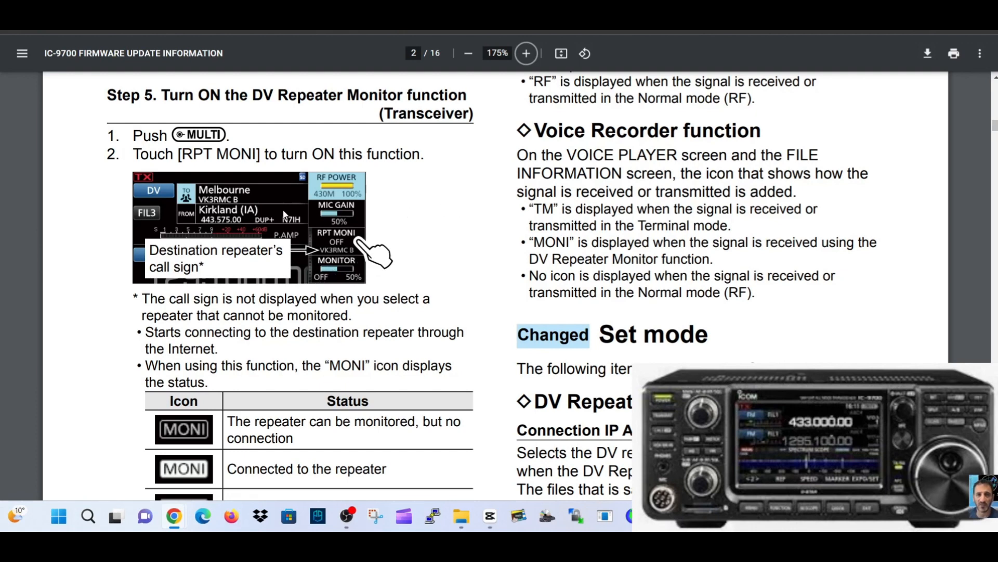
pyautogui.moveTo(275, 193)
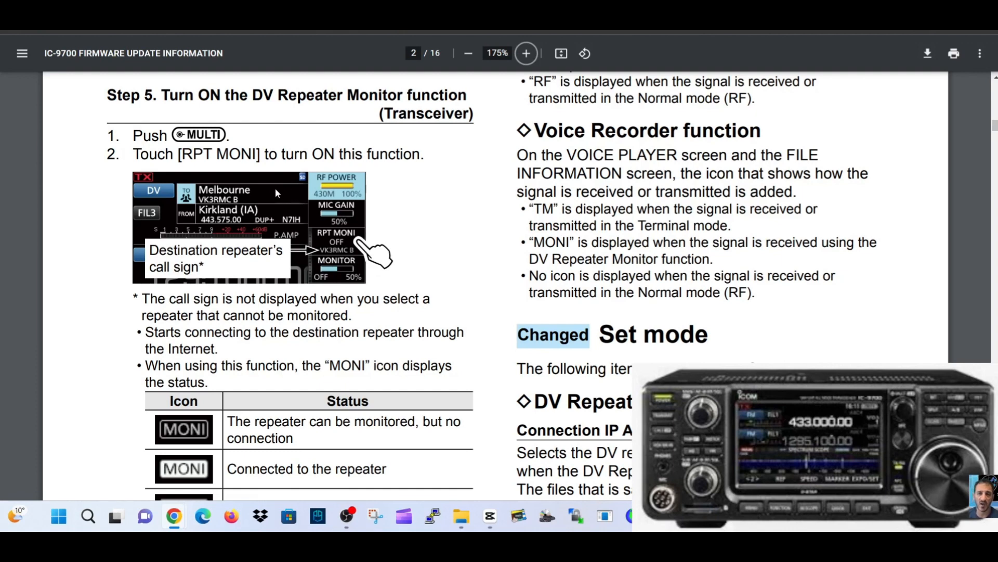
pyautogui.moveTo(253, 198)
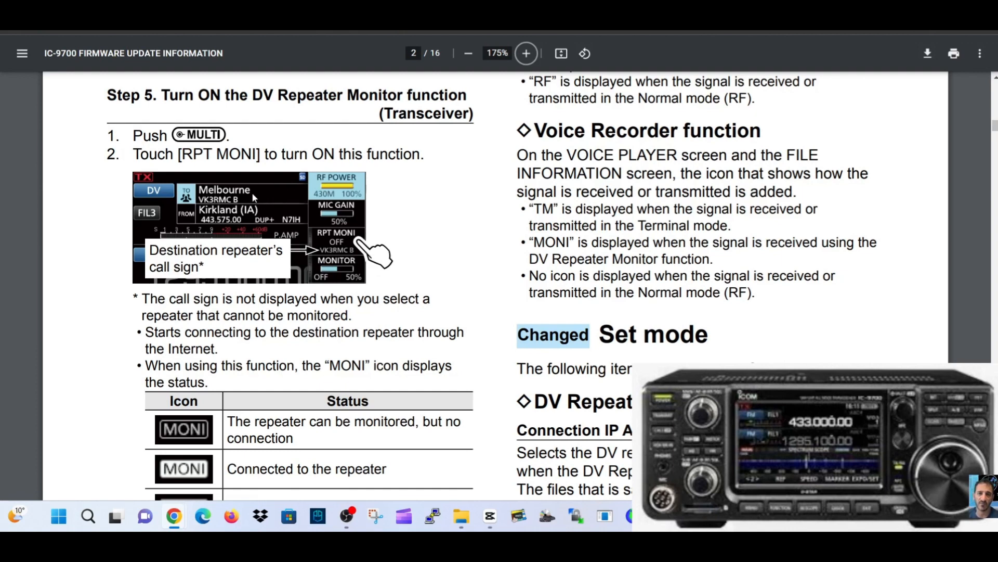
pyautogui.moveTo(216, 197)
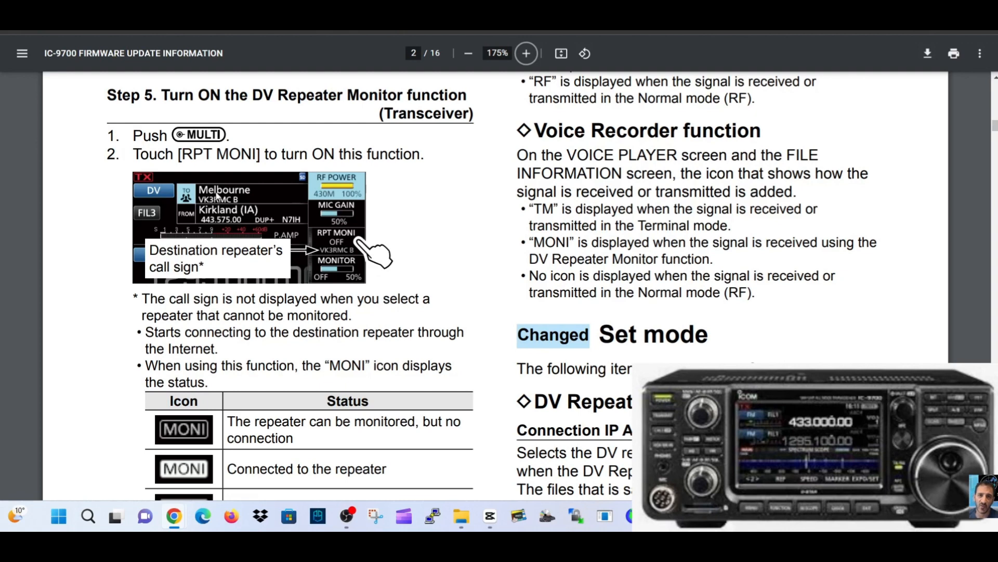
pyautogui.moveTo(245, 192)
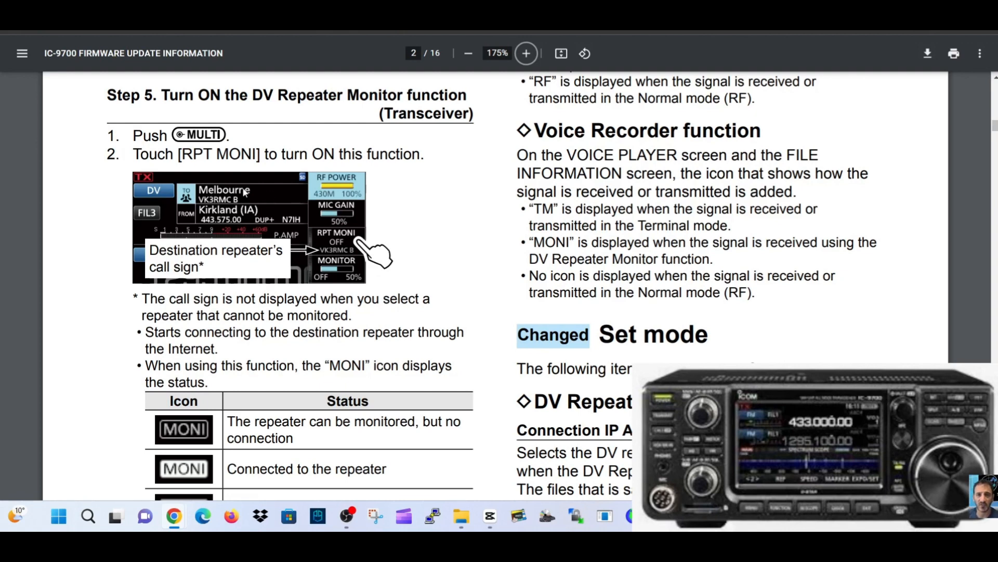
pyautogui.moveTo(283, 206)
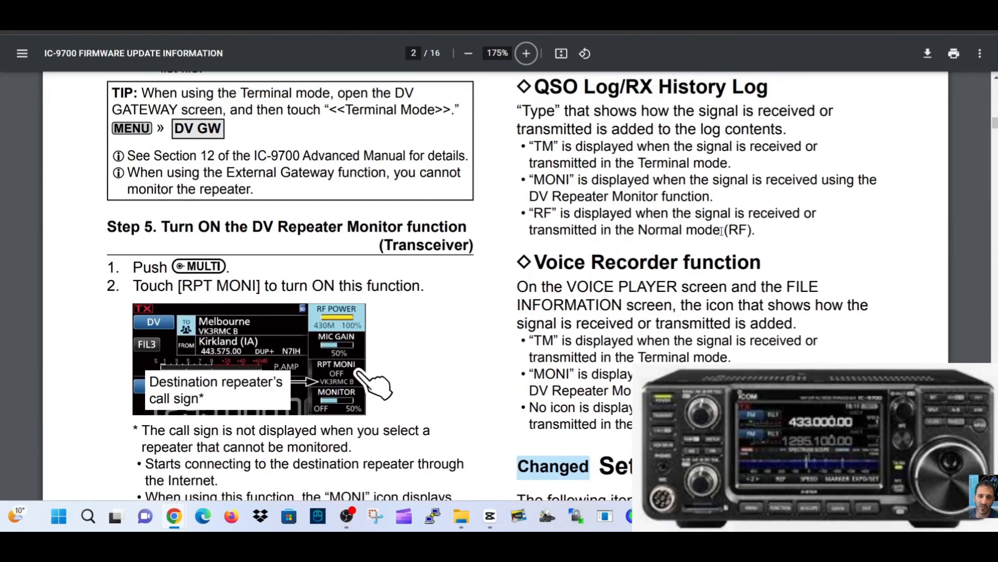
# - Scroll up to the top of page 1, then down through Steps 1–3 to Step 4 'Set TO (Destination repeater)'
pyautogui.scroll(3)
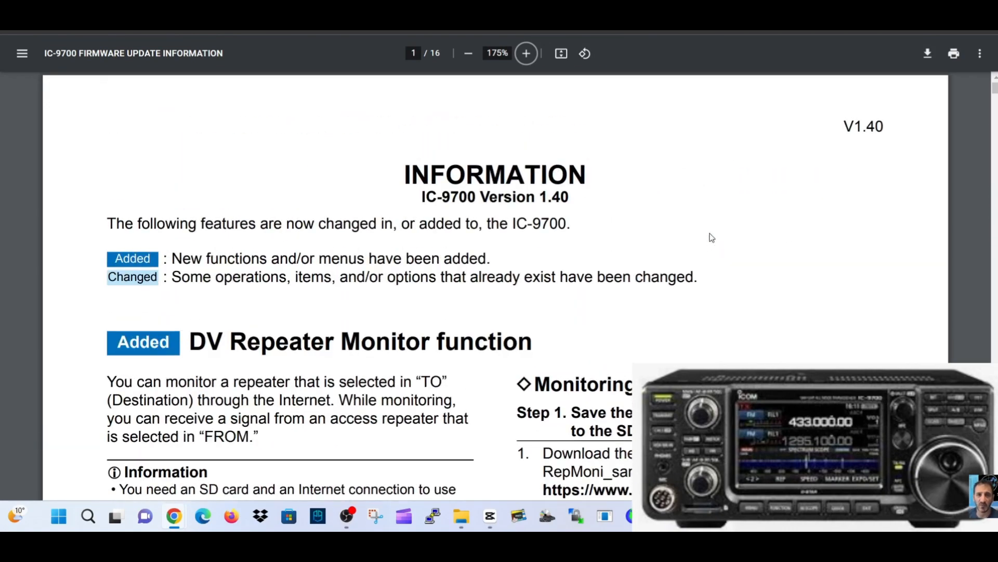
pyautogui.scroll(-3)
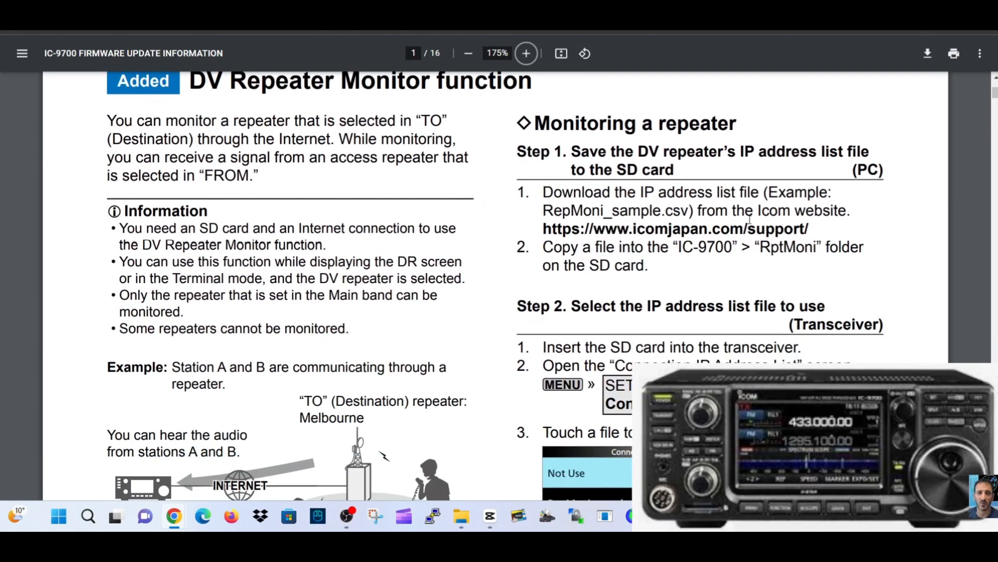
pyautogui.scroll(-3)
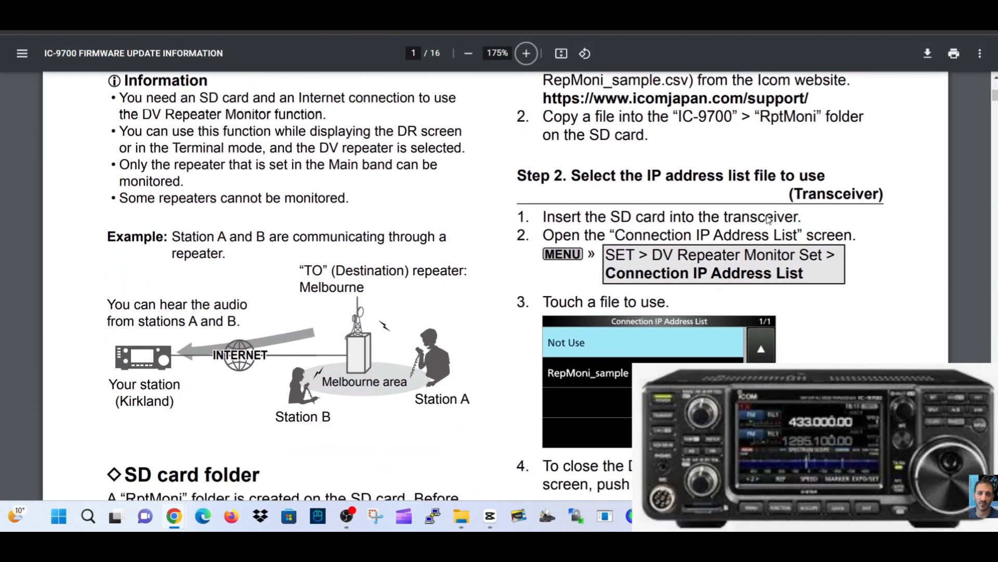
pyautogui.moveTo(704, 309)
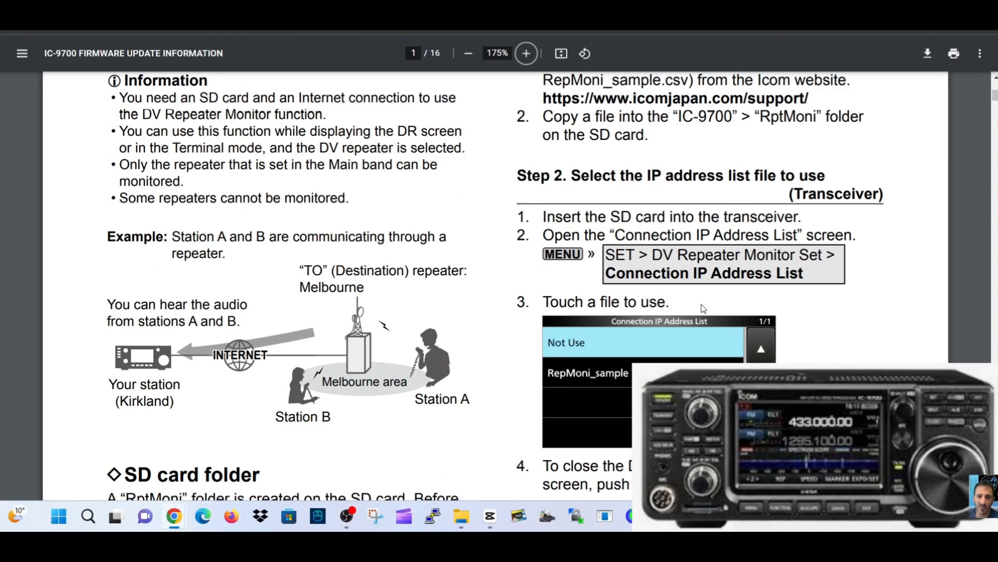
pyautogui.moveTo(896, 233)
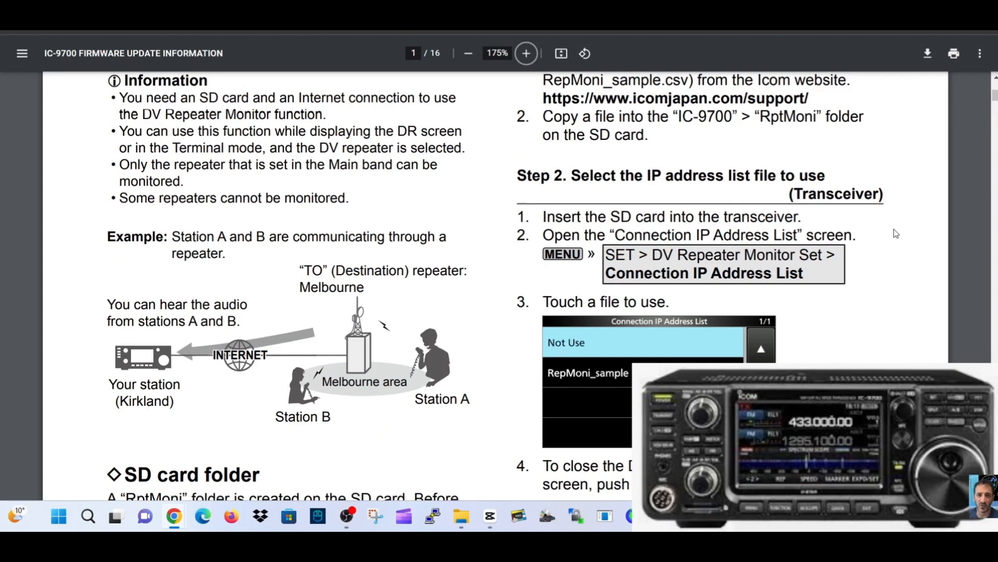
pyautogui.moveTo(852, 261)
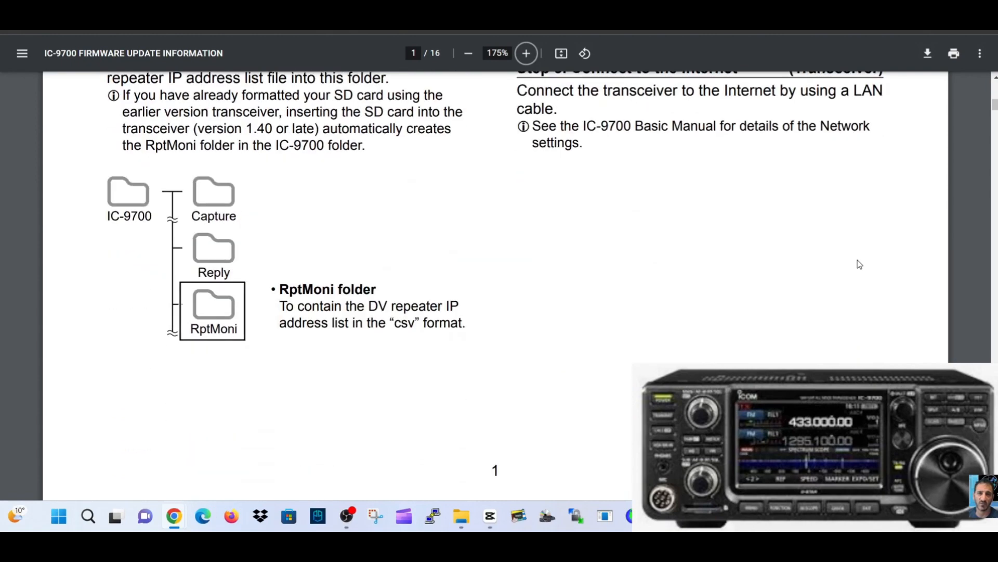
pyautogui.scroll(-3)
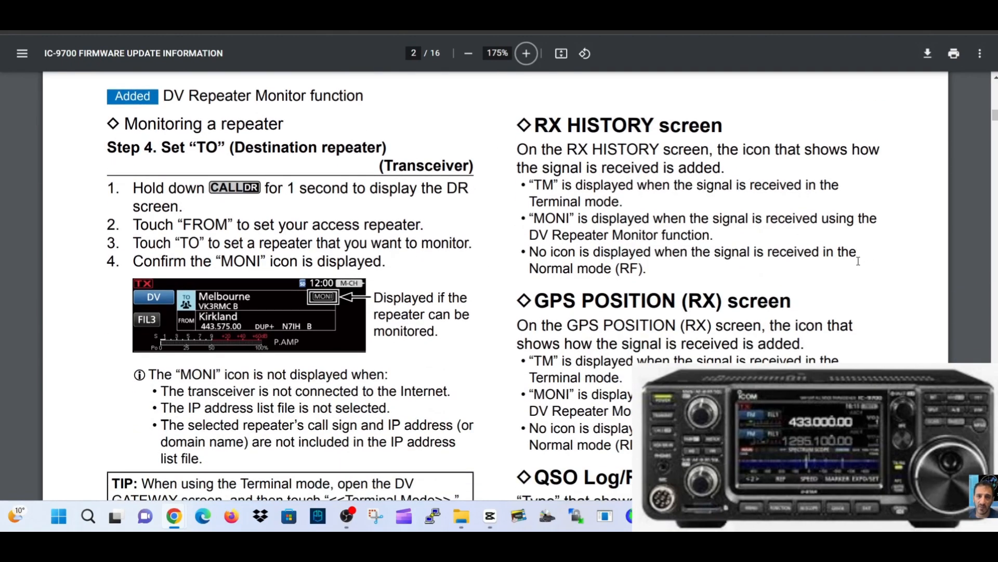
# - Scroll past Step 5's RPT MONI instructions to the changed CI-V commands table on page 3
pyautogui.scroll(-3)
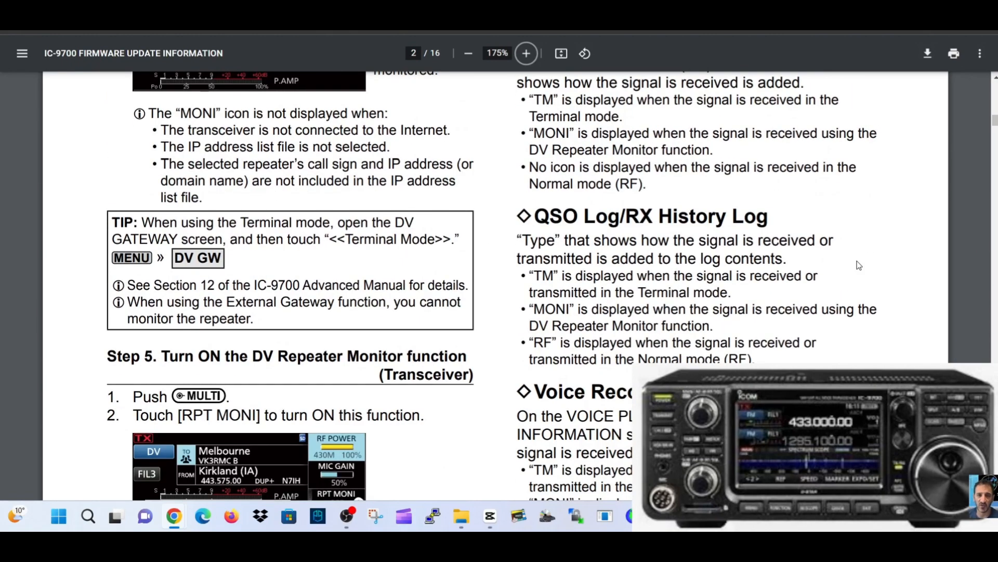
pyautogui.scroll(-3)
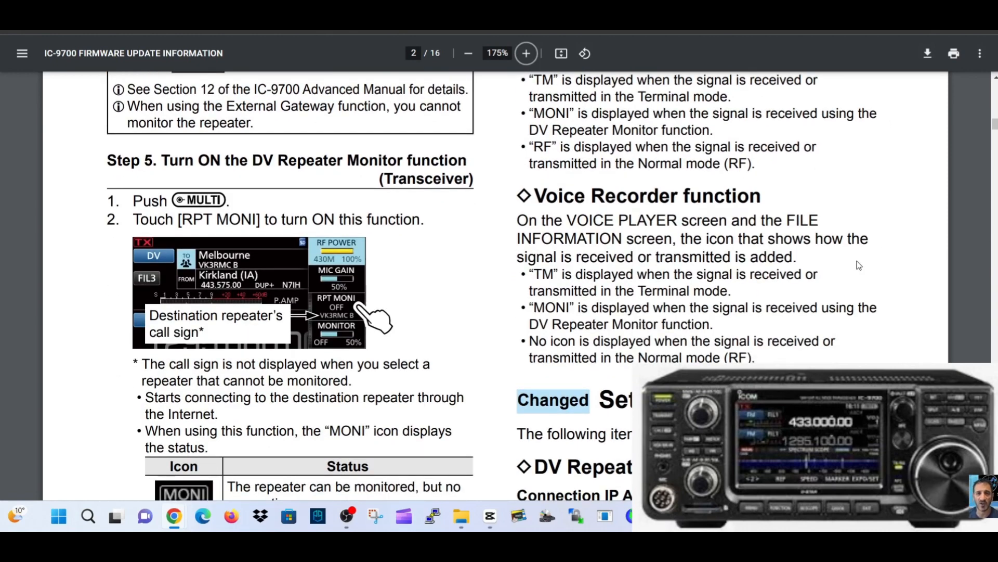
pyautogui.moveTo(852, 269)
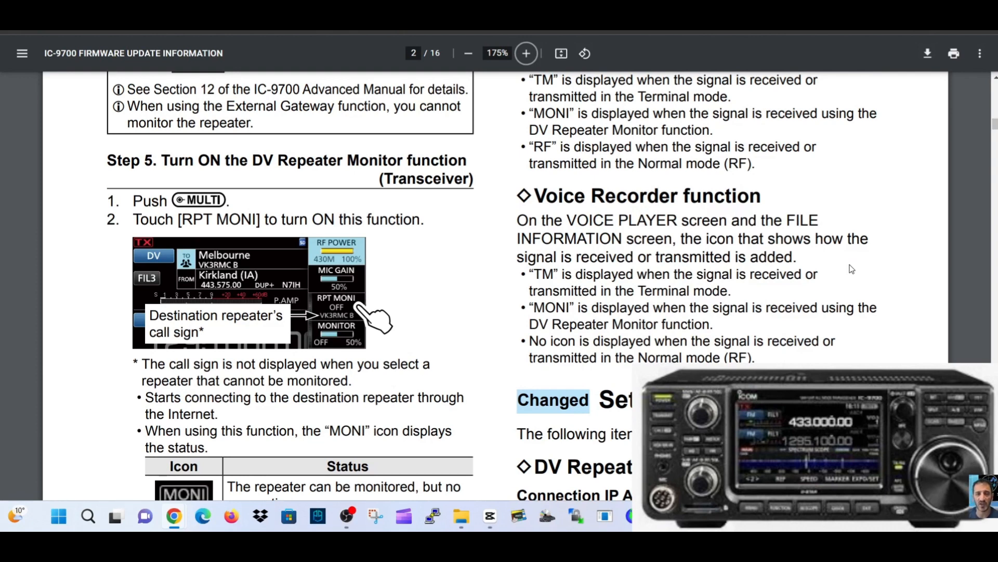
pyautogui.moveTo(204, 297)
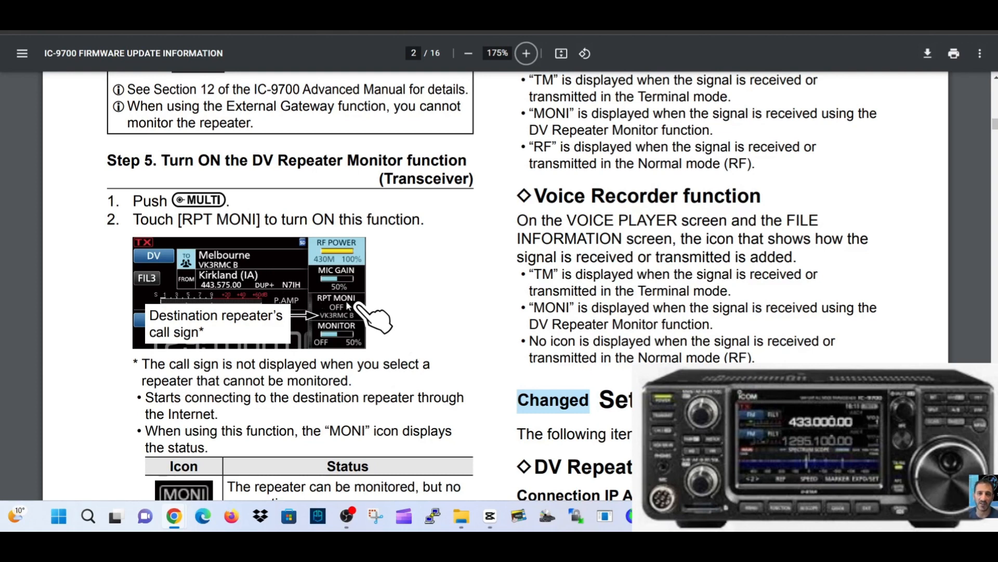
pyautogui.moveTo(776, 152)
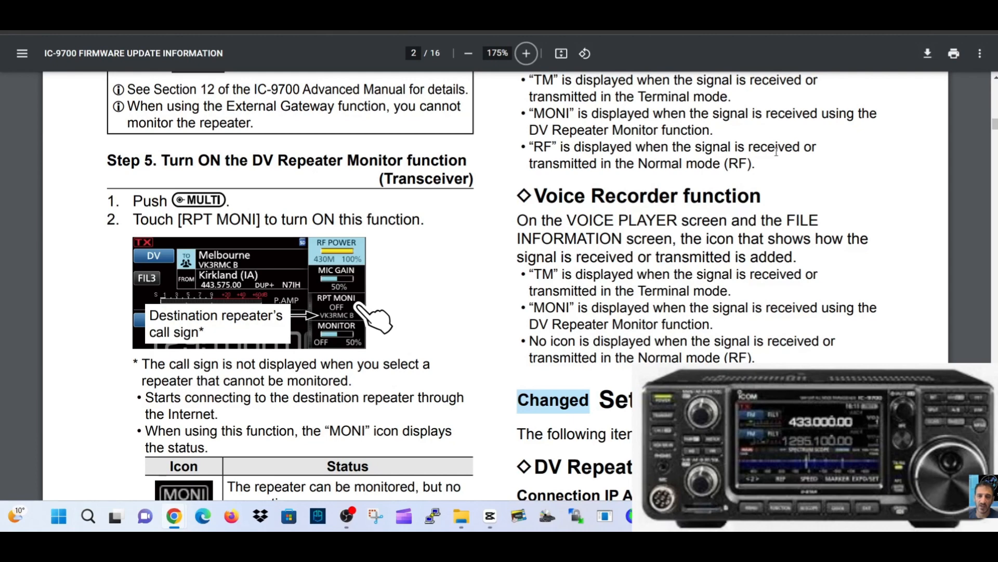
pyautogui.moveTo(986, 196)
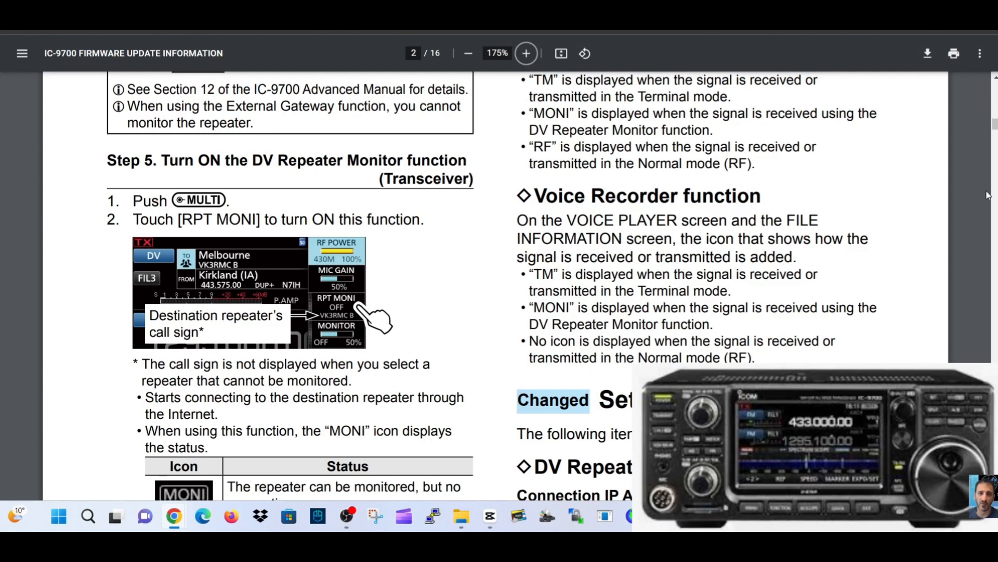
pyautogui.scroll(-3)
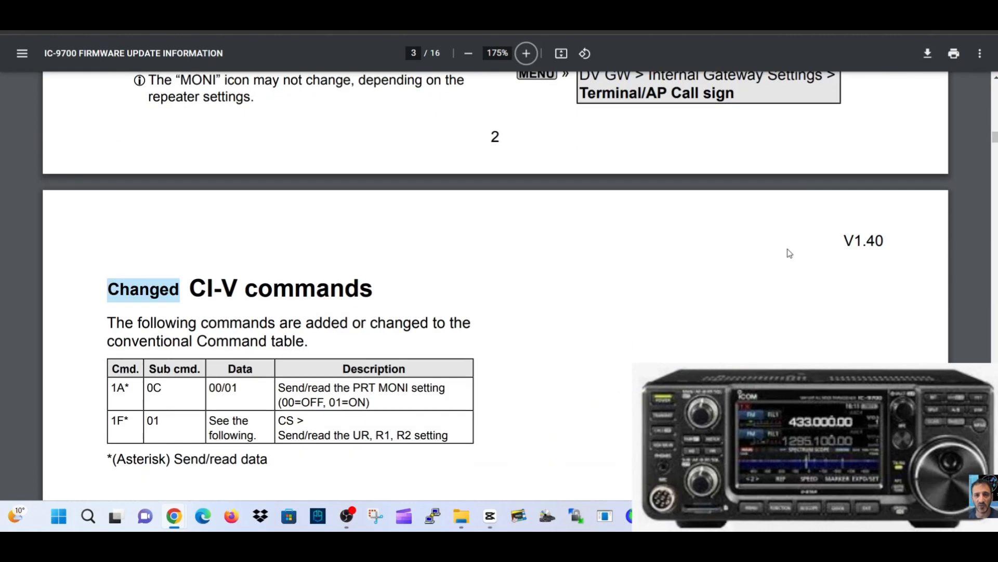
# - Scroll back through page 2 to page 1's DV Repeater Monitor intro and setup Steps 1-2
pyautogui.scroll(-3)
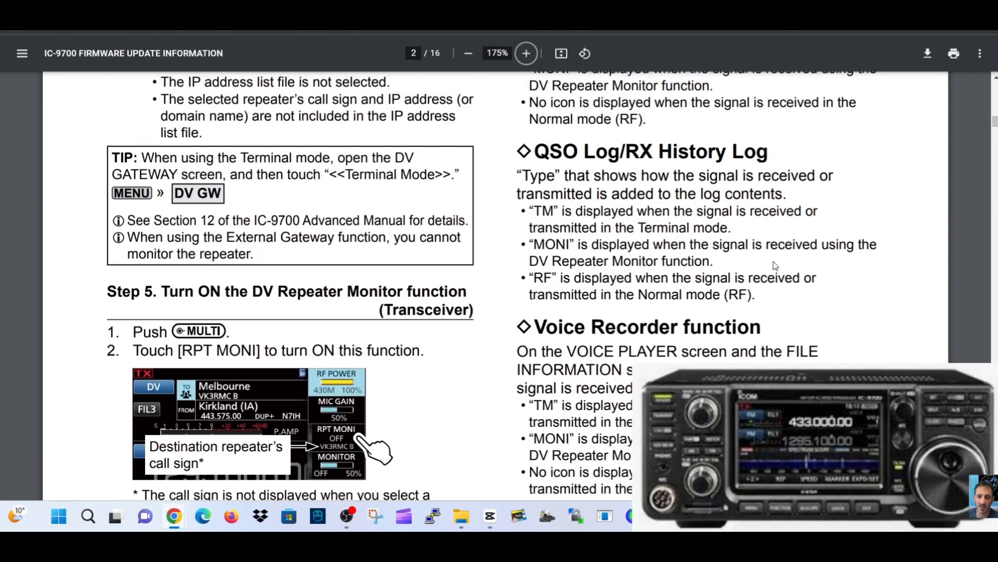
pyautogui.scroll(3)
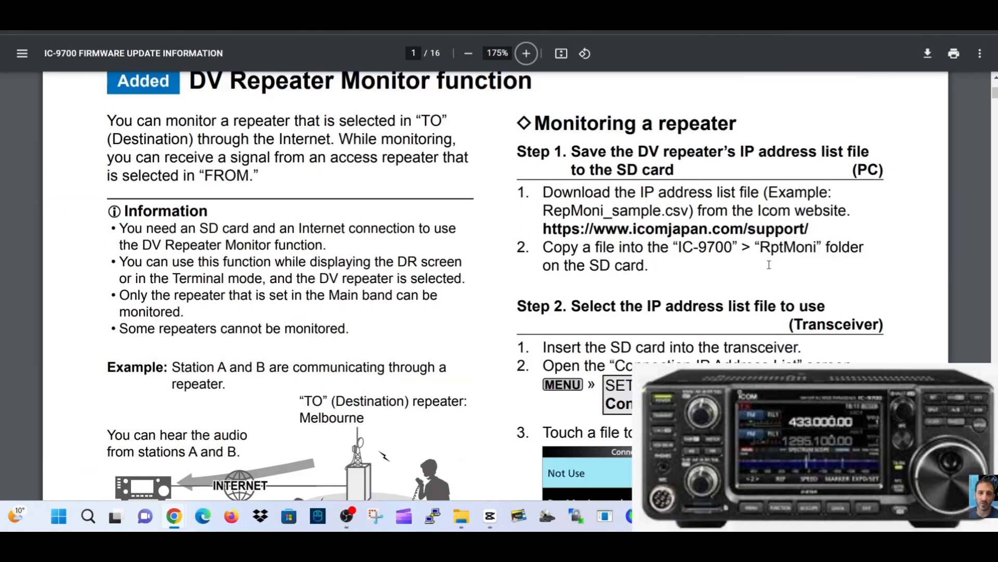
pyautogui.scroll(-3)
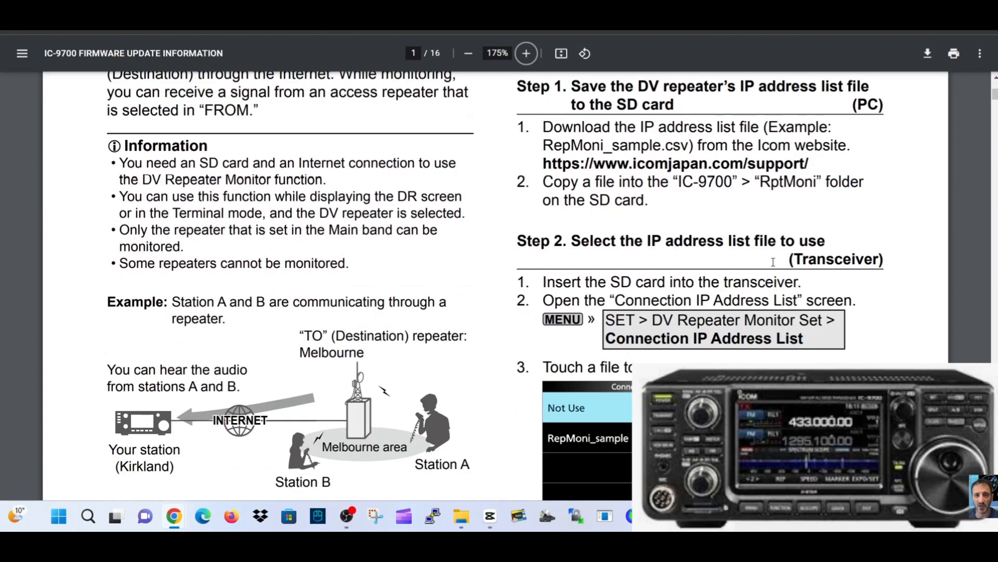